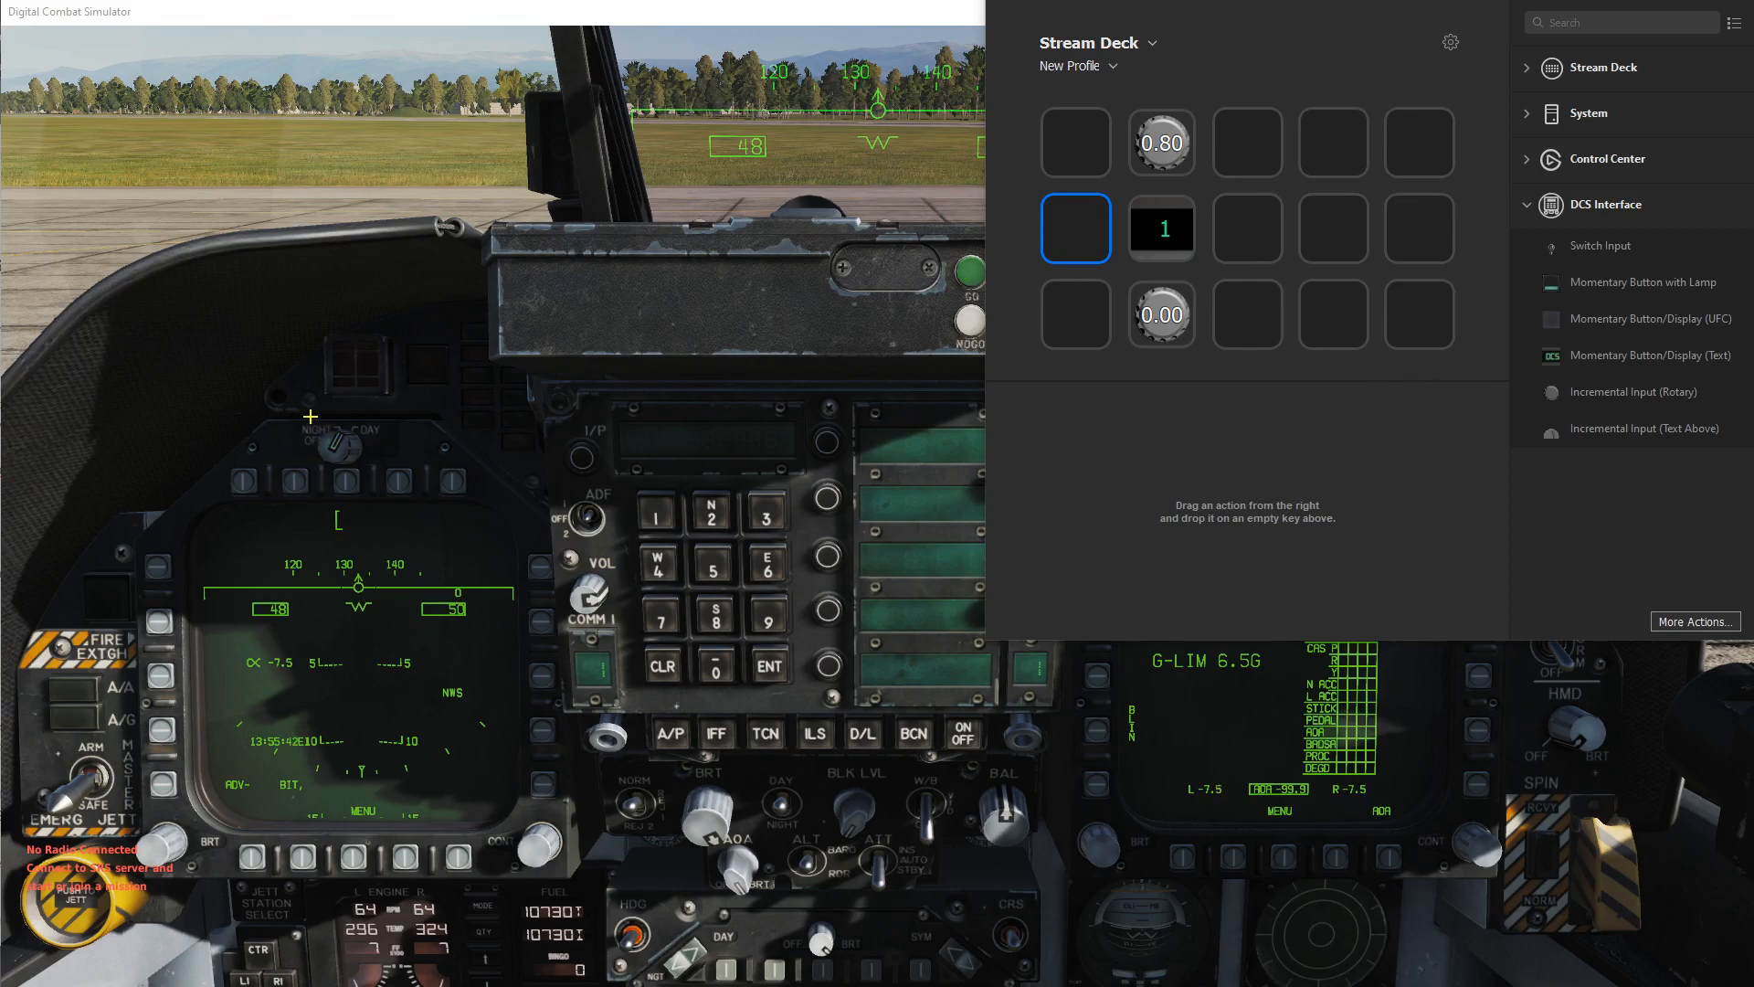
mouse_move(460, 494)
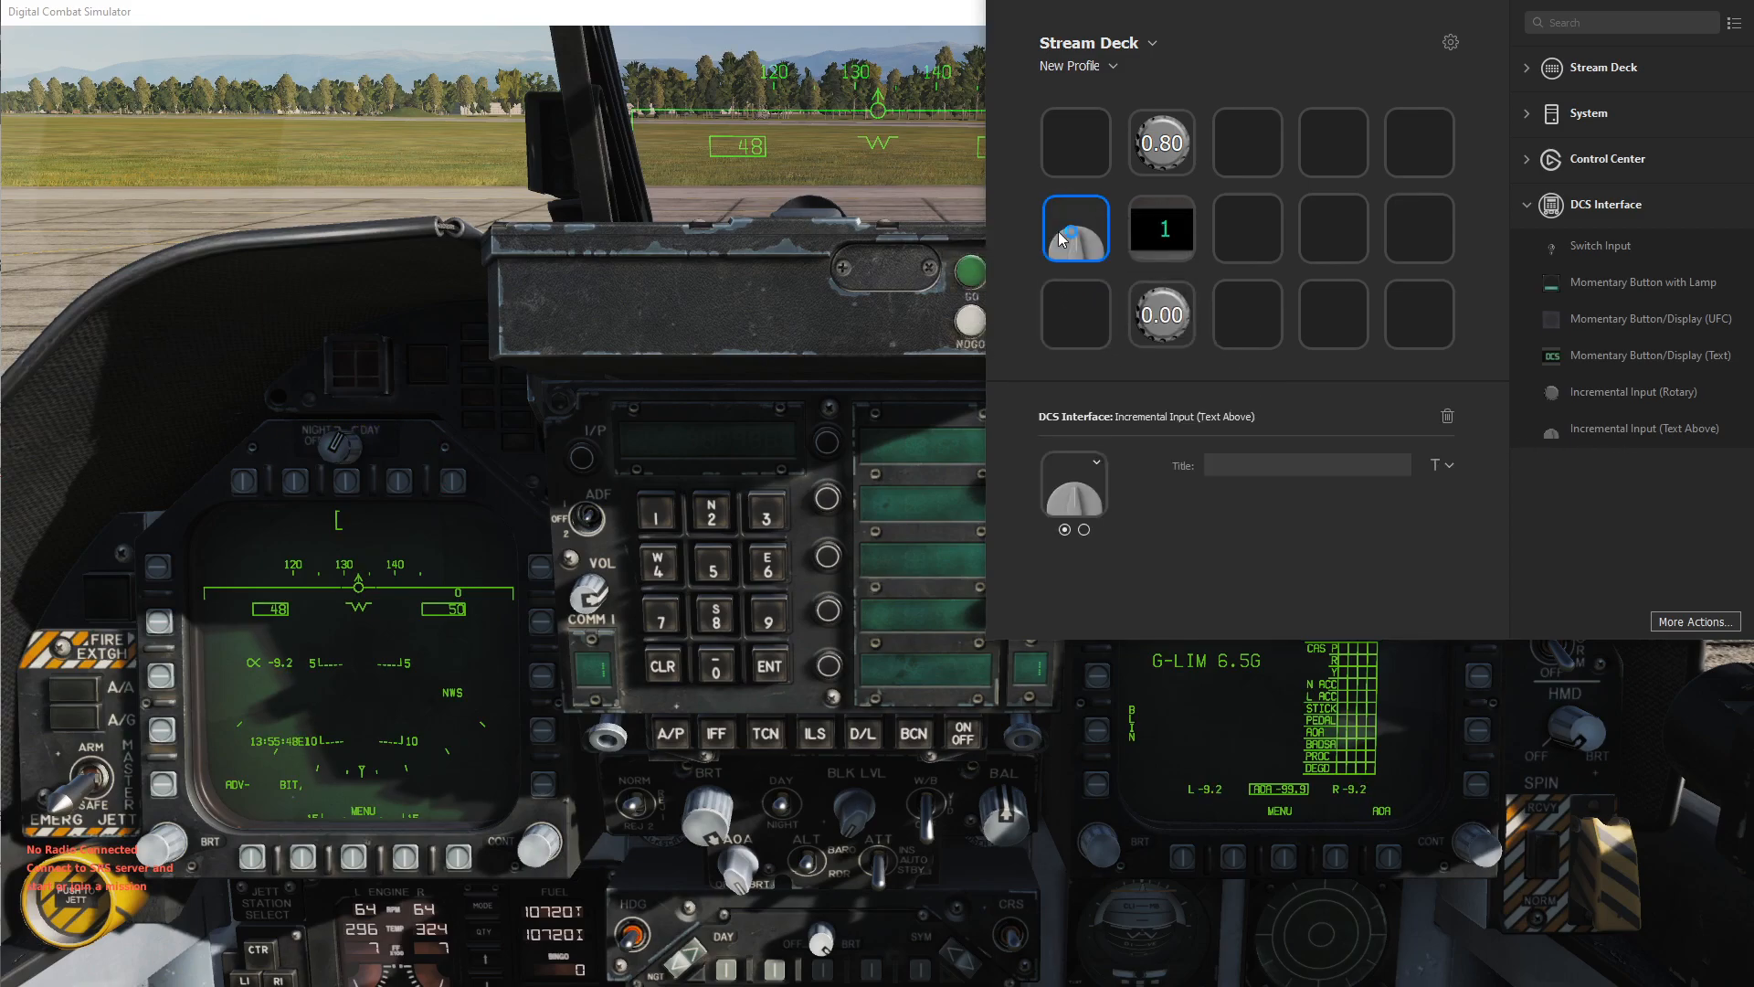
Open the DCS ID Lookup window for the new Incremental Input (Text Above) key
left_click(1073, 229)
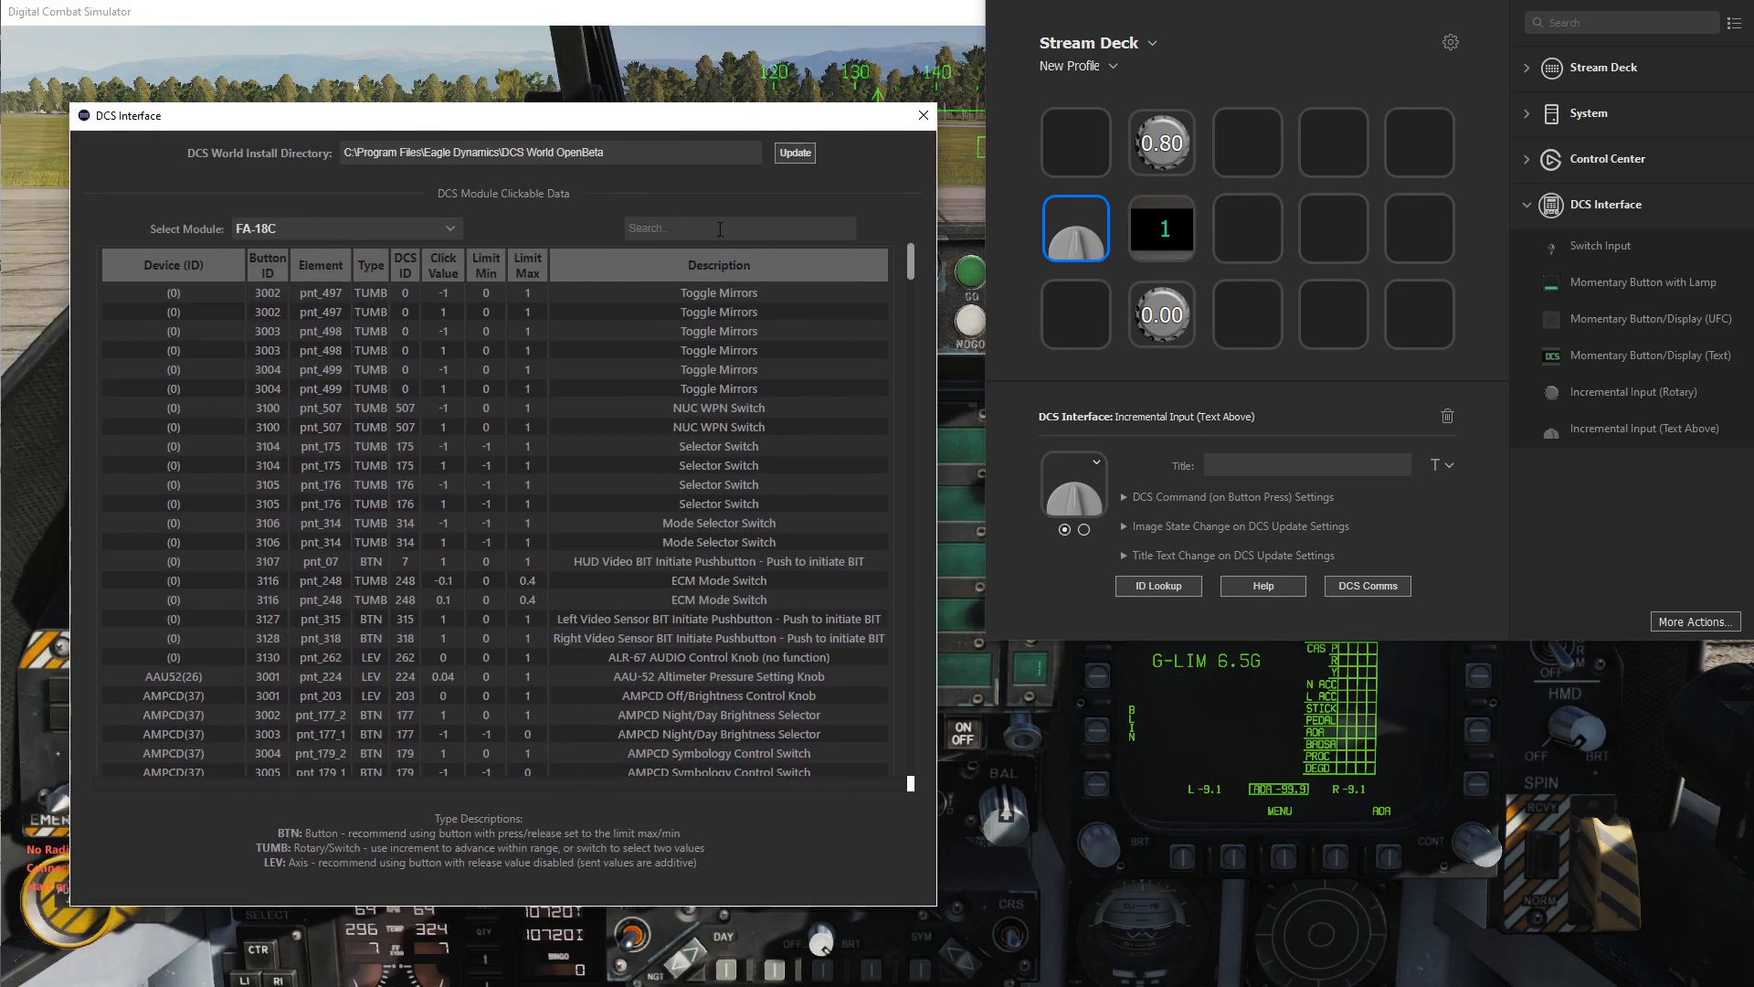
Filter the lookup by 'MDI' and pick the Left MDI Brightness Selector Knob 0.1 row
type("MDI")
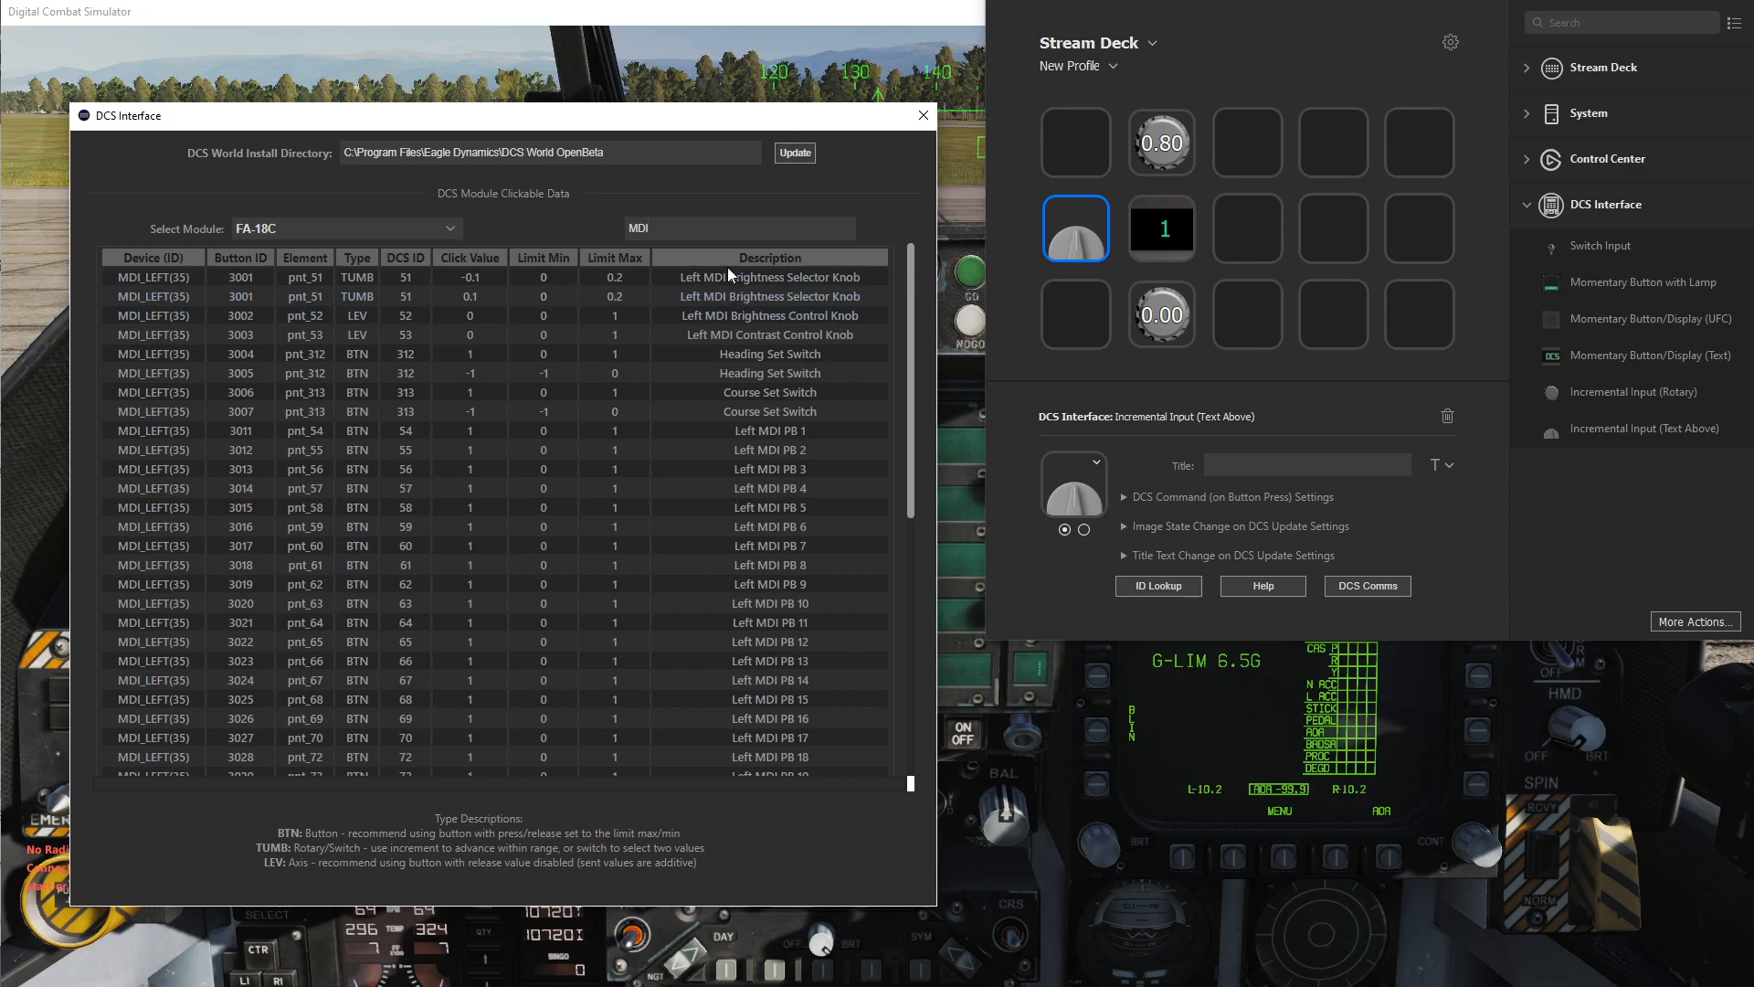
left_click(768, 295)
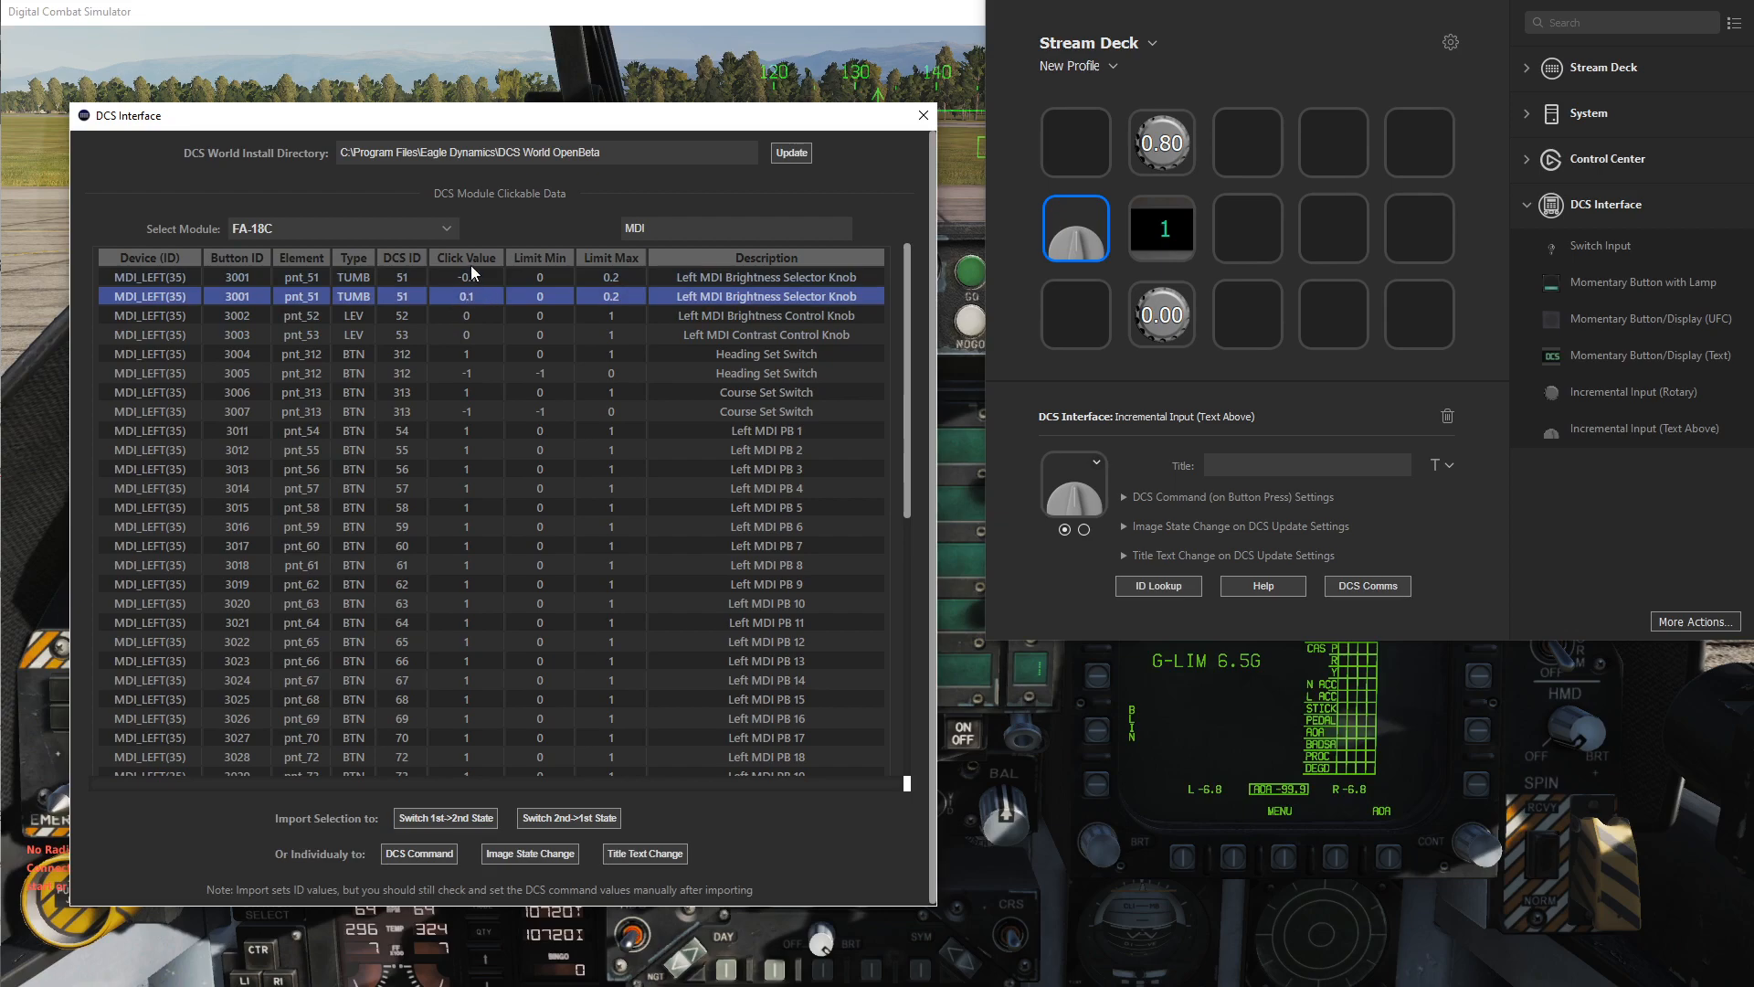
mouse_move(526, 295)
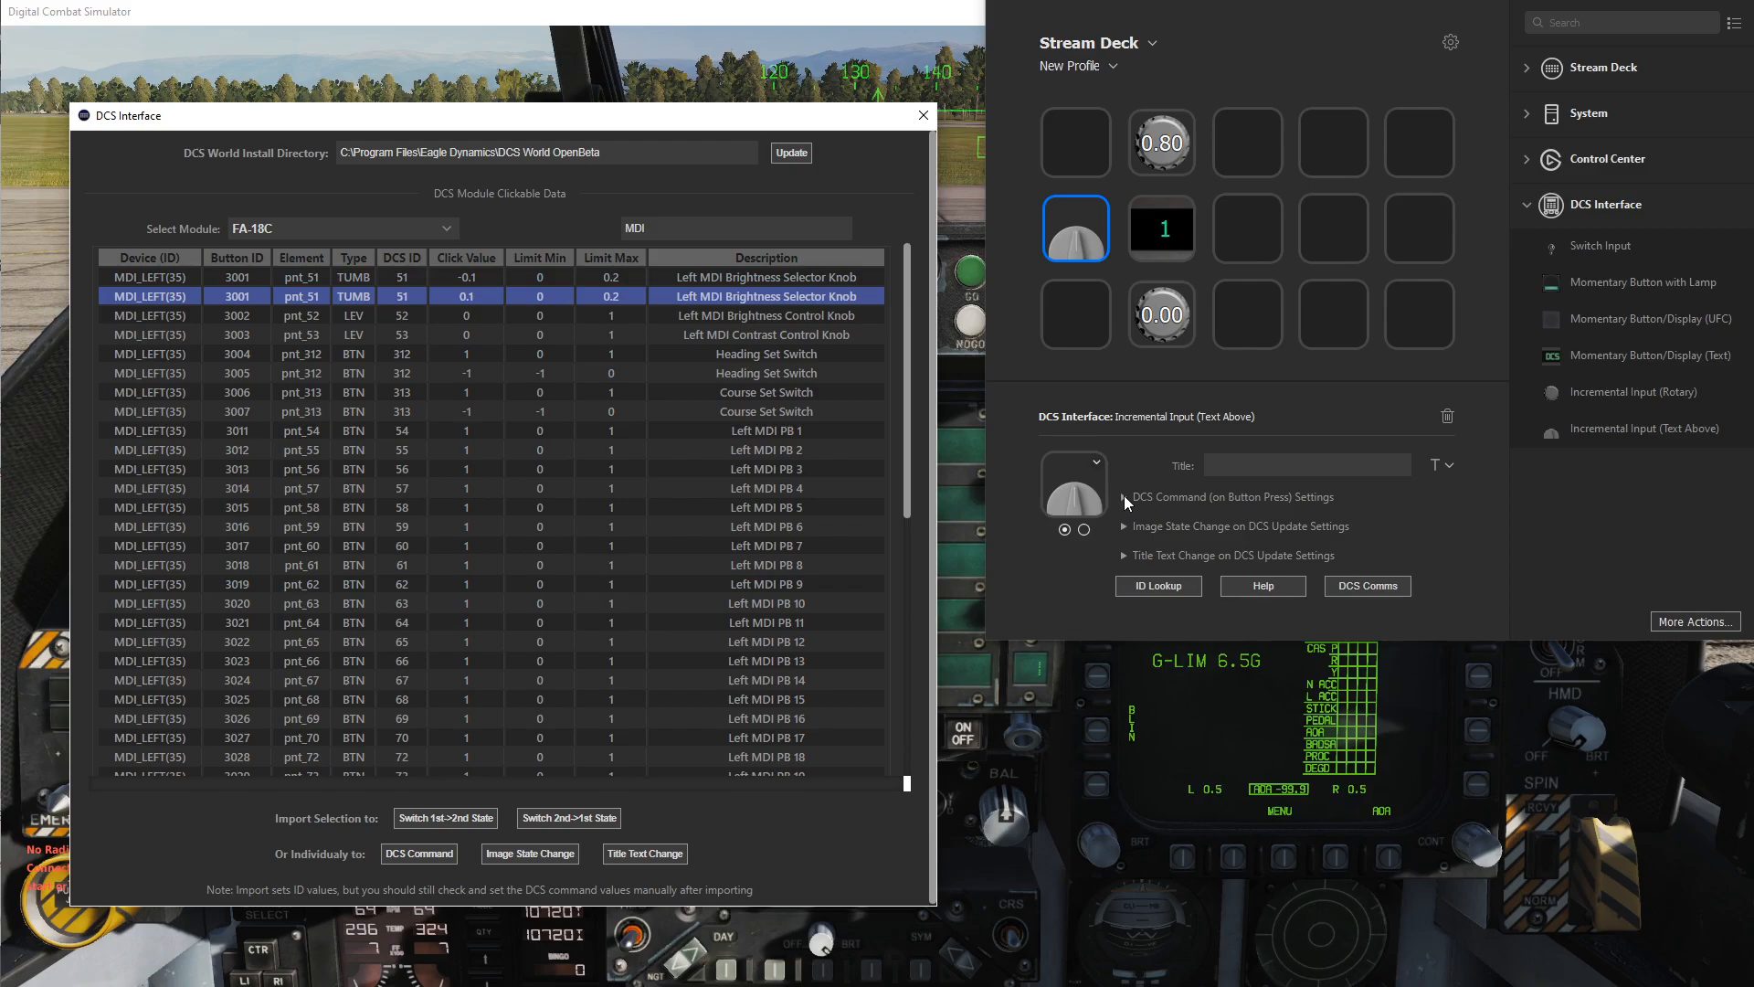
Verify imported IDs 3001/35/51, close the lookup, and browse to ExportsModules
left_click(1126, 497)
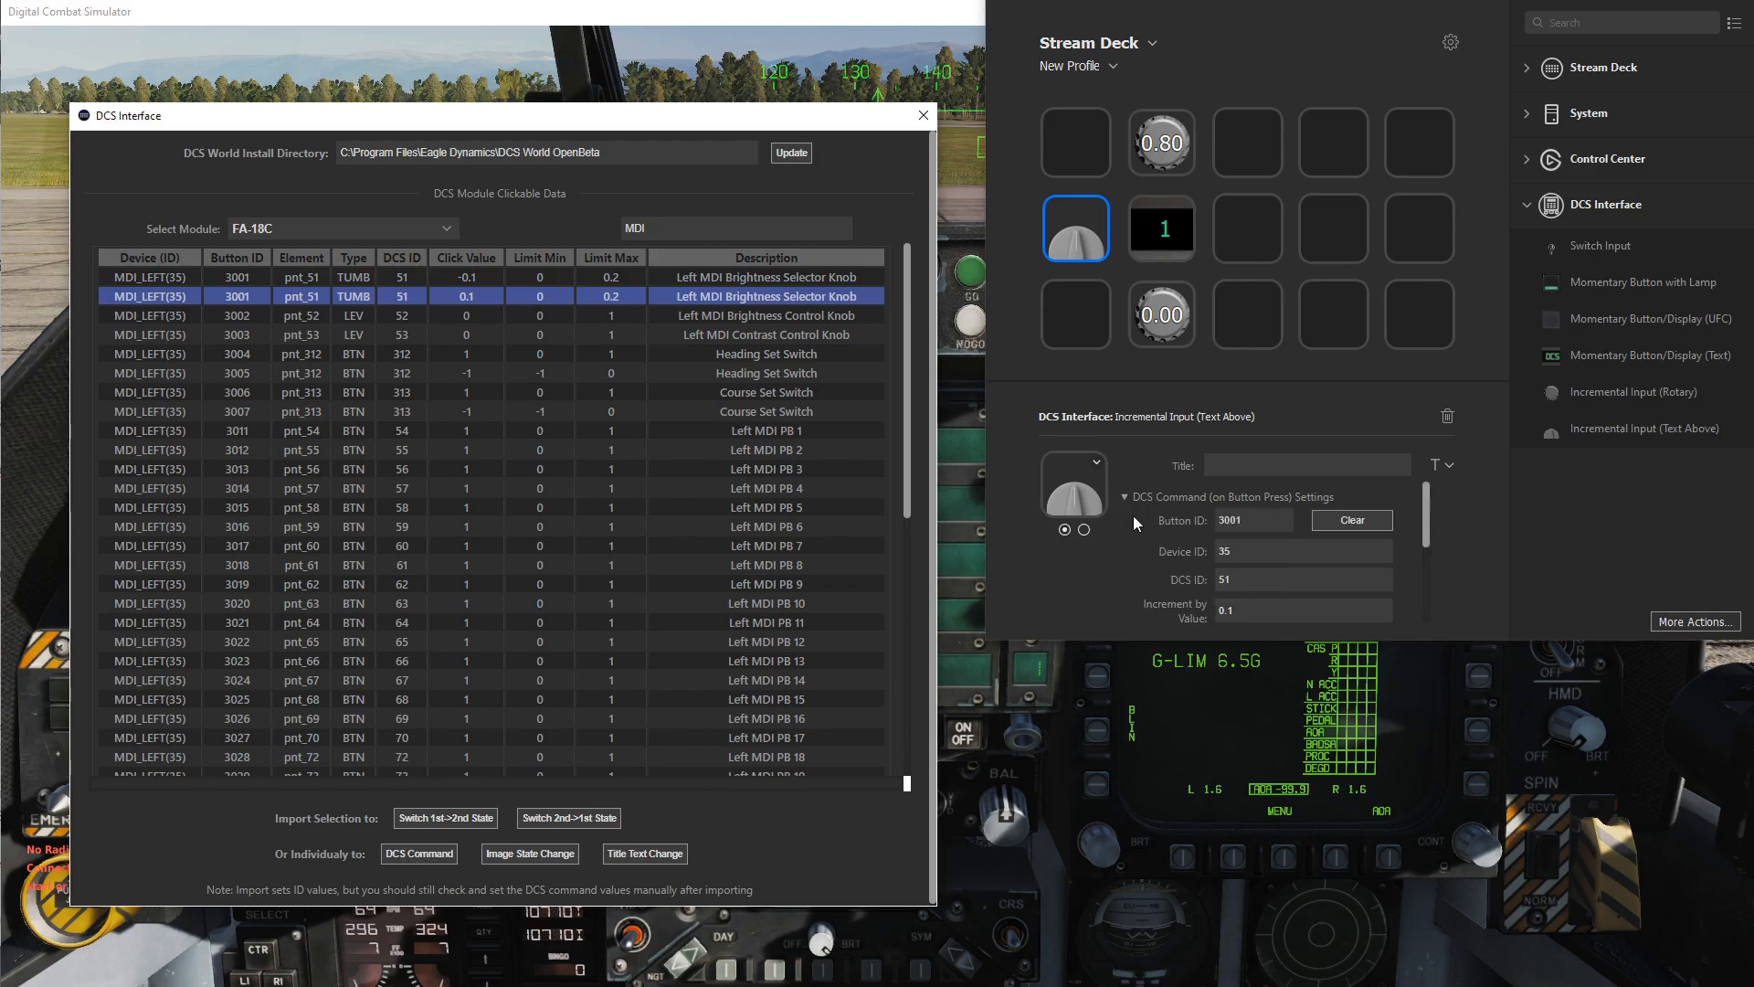
left_click(1122, 497)
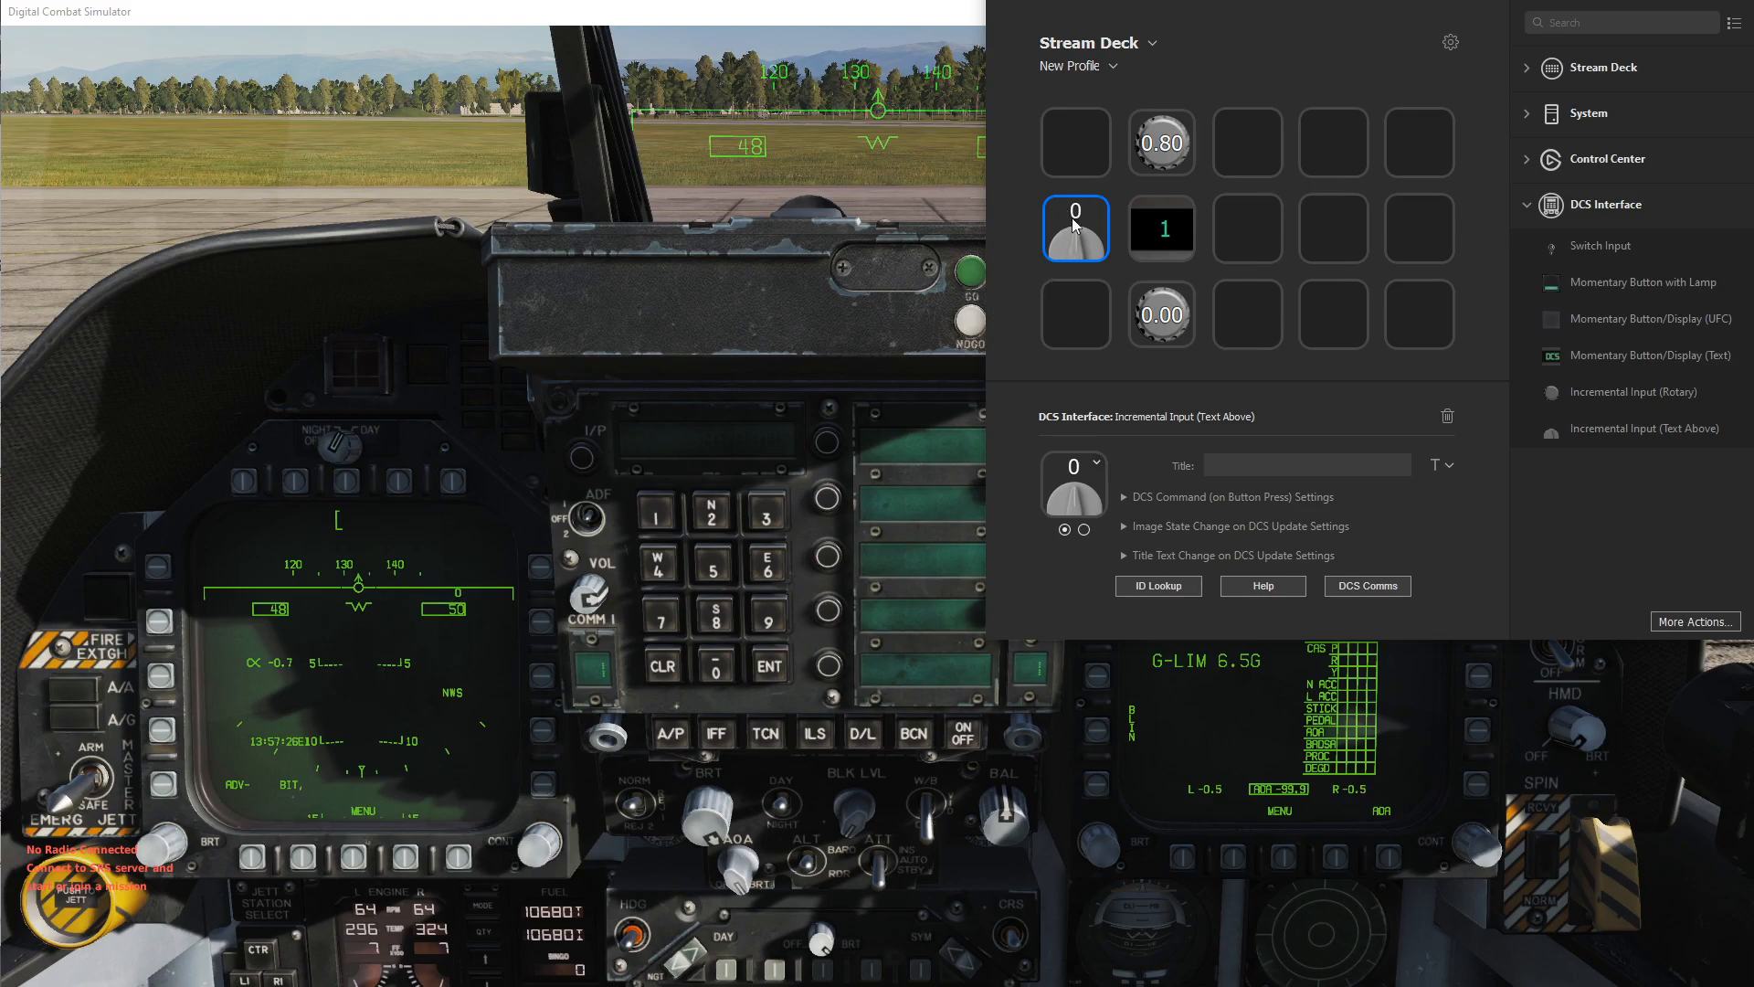
left_click(1075, 228)
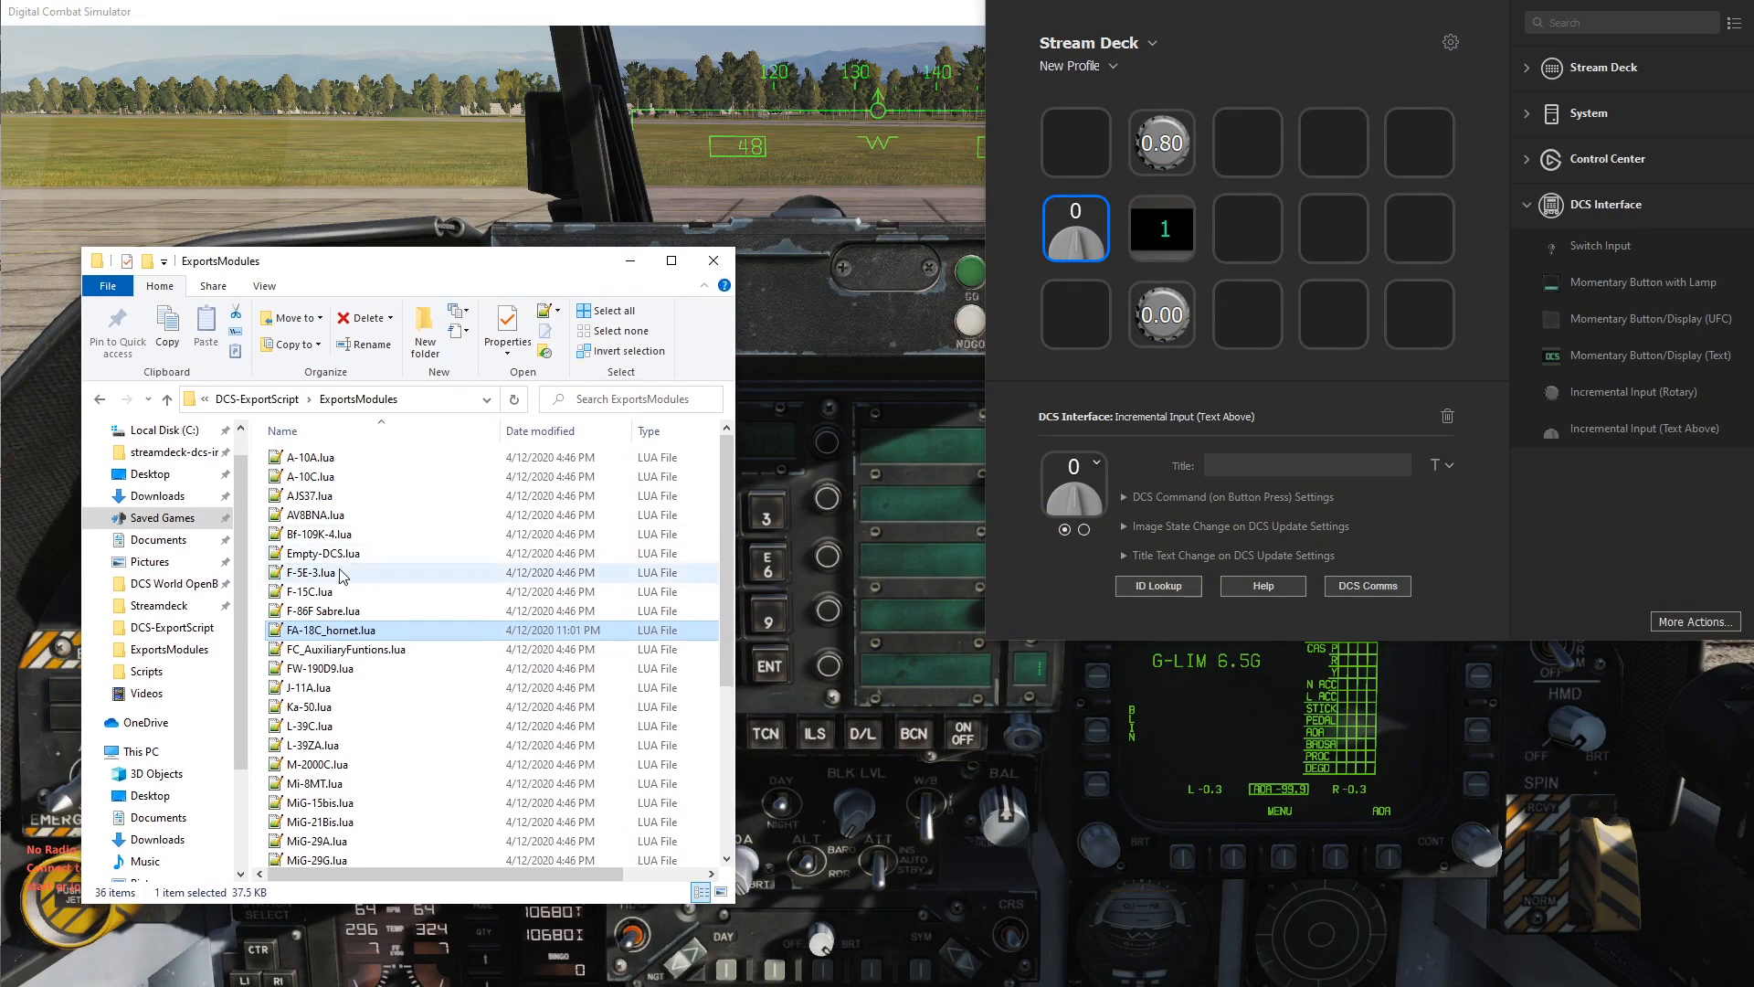
Inspect the Left MDI brightness selector entry in FA-18C_hornet.lua in Notepad++
double_click(333, 629)
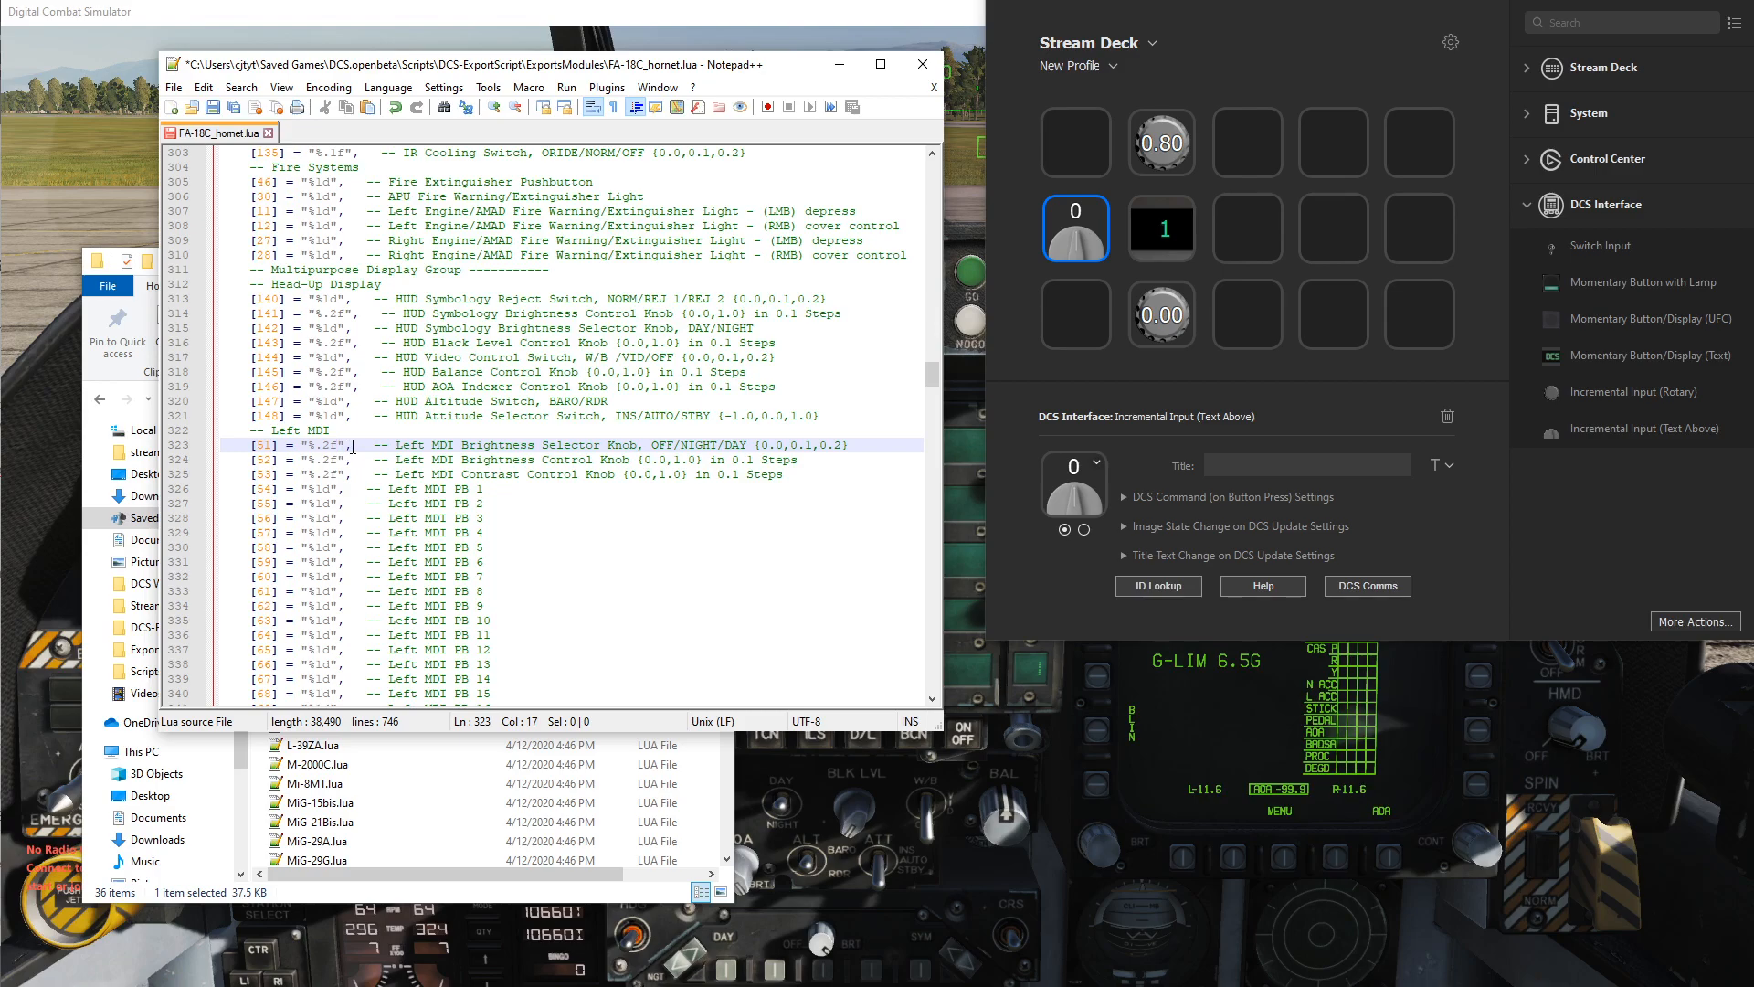
left_click(338, 358)
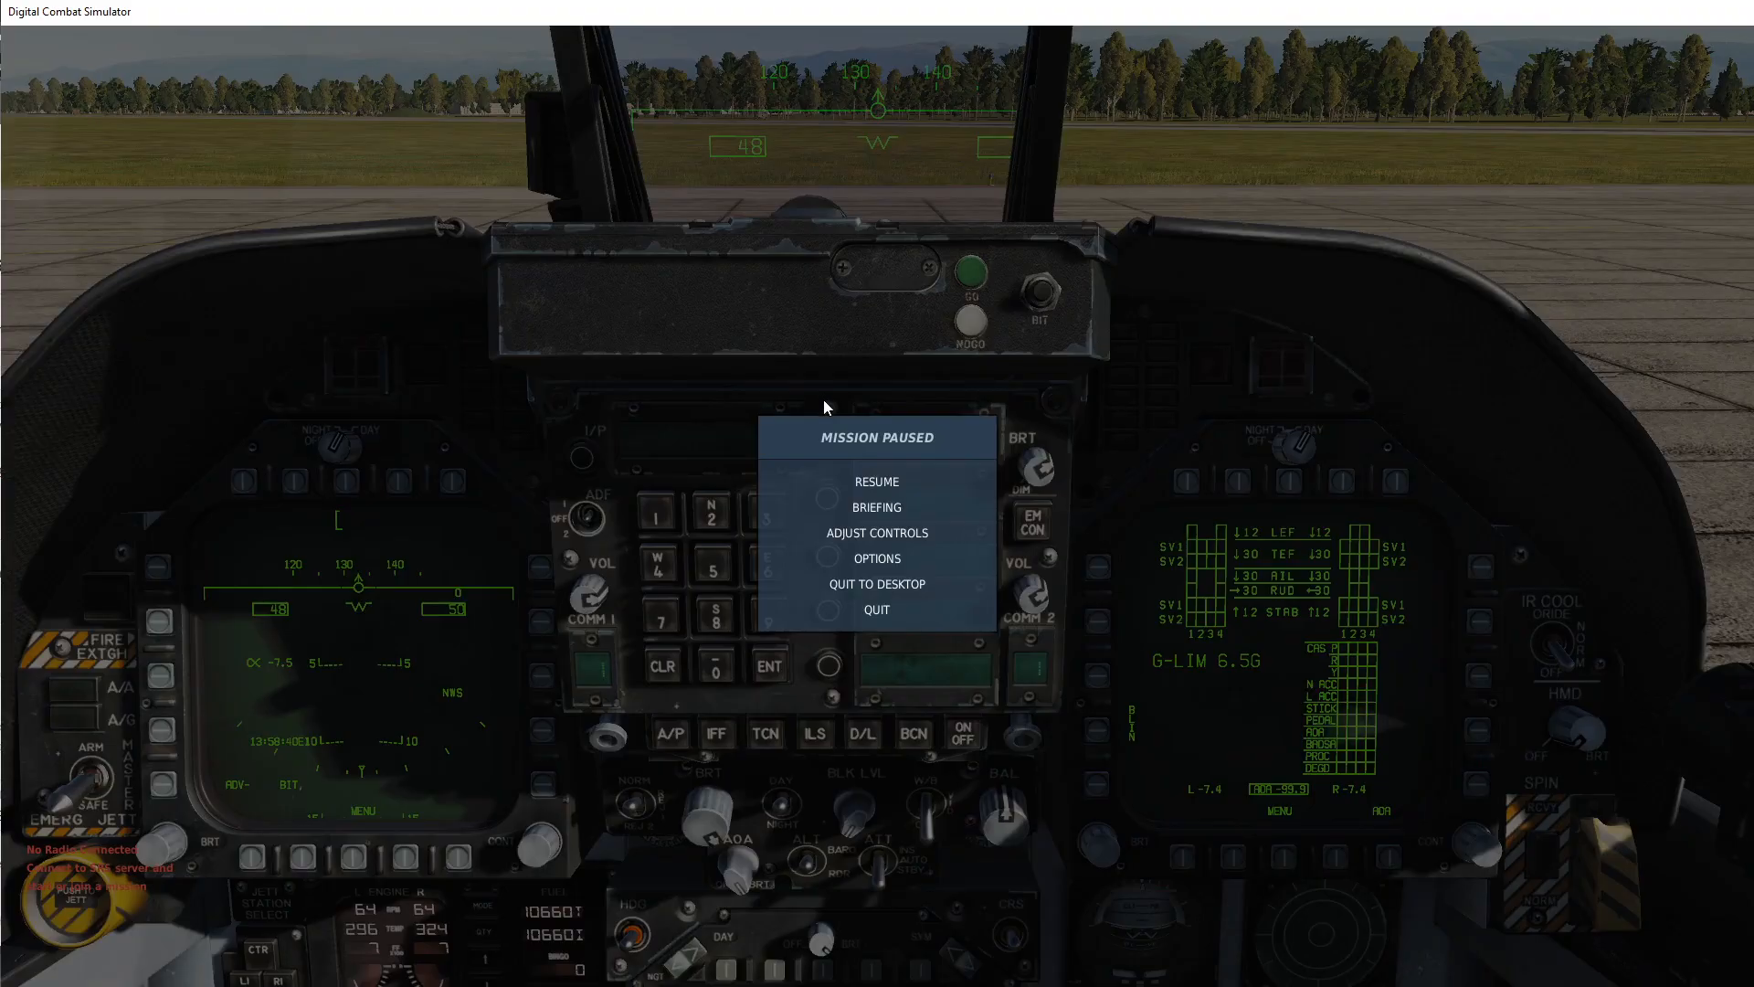
Resume the paused DCS mission so the MDI knob key can read 0.20
left_click(876, 481)
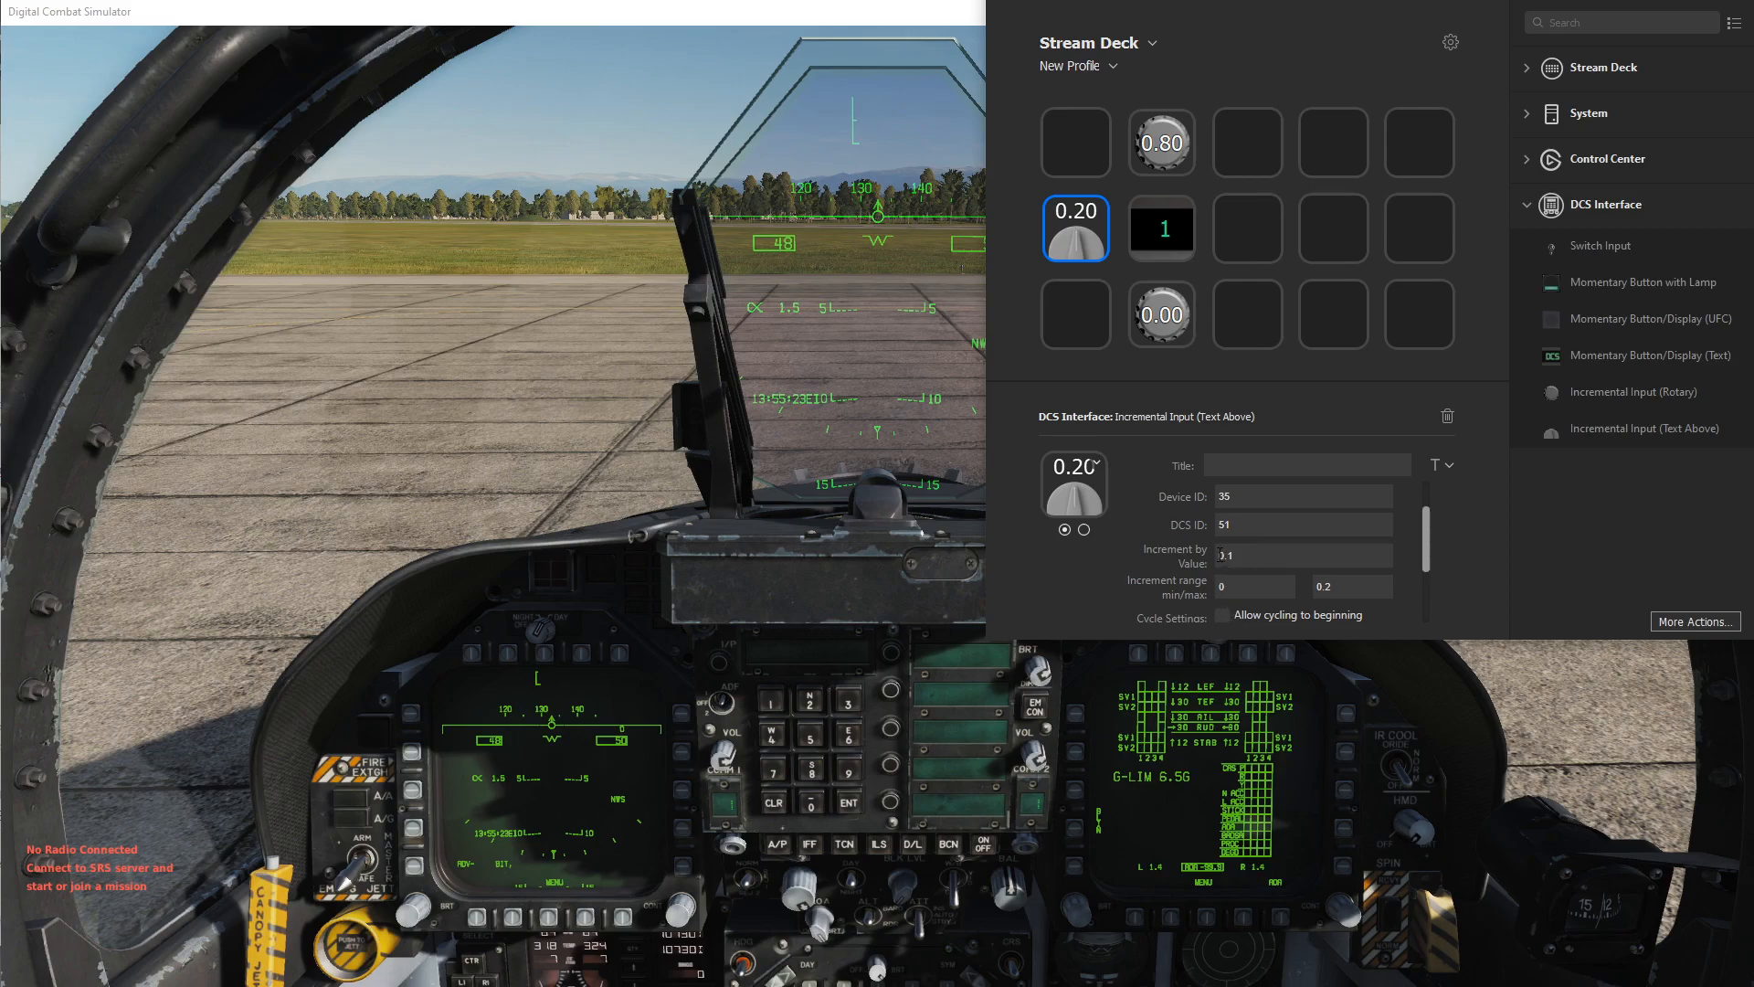
Set increment 0.1 with cycling allowed, then expand Title Text Change settings
left_click(1075, 228)
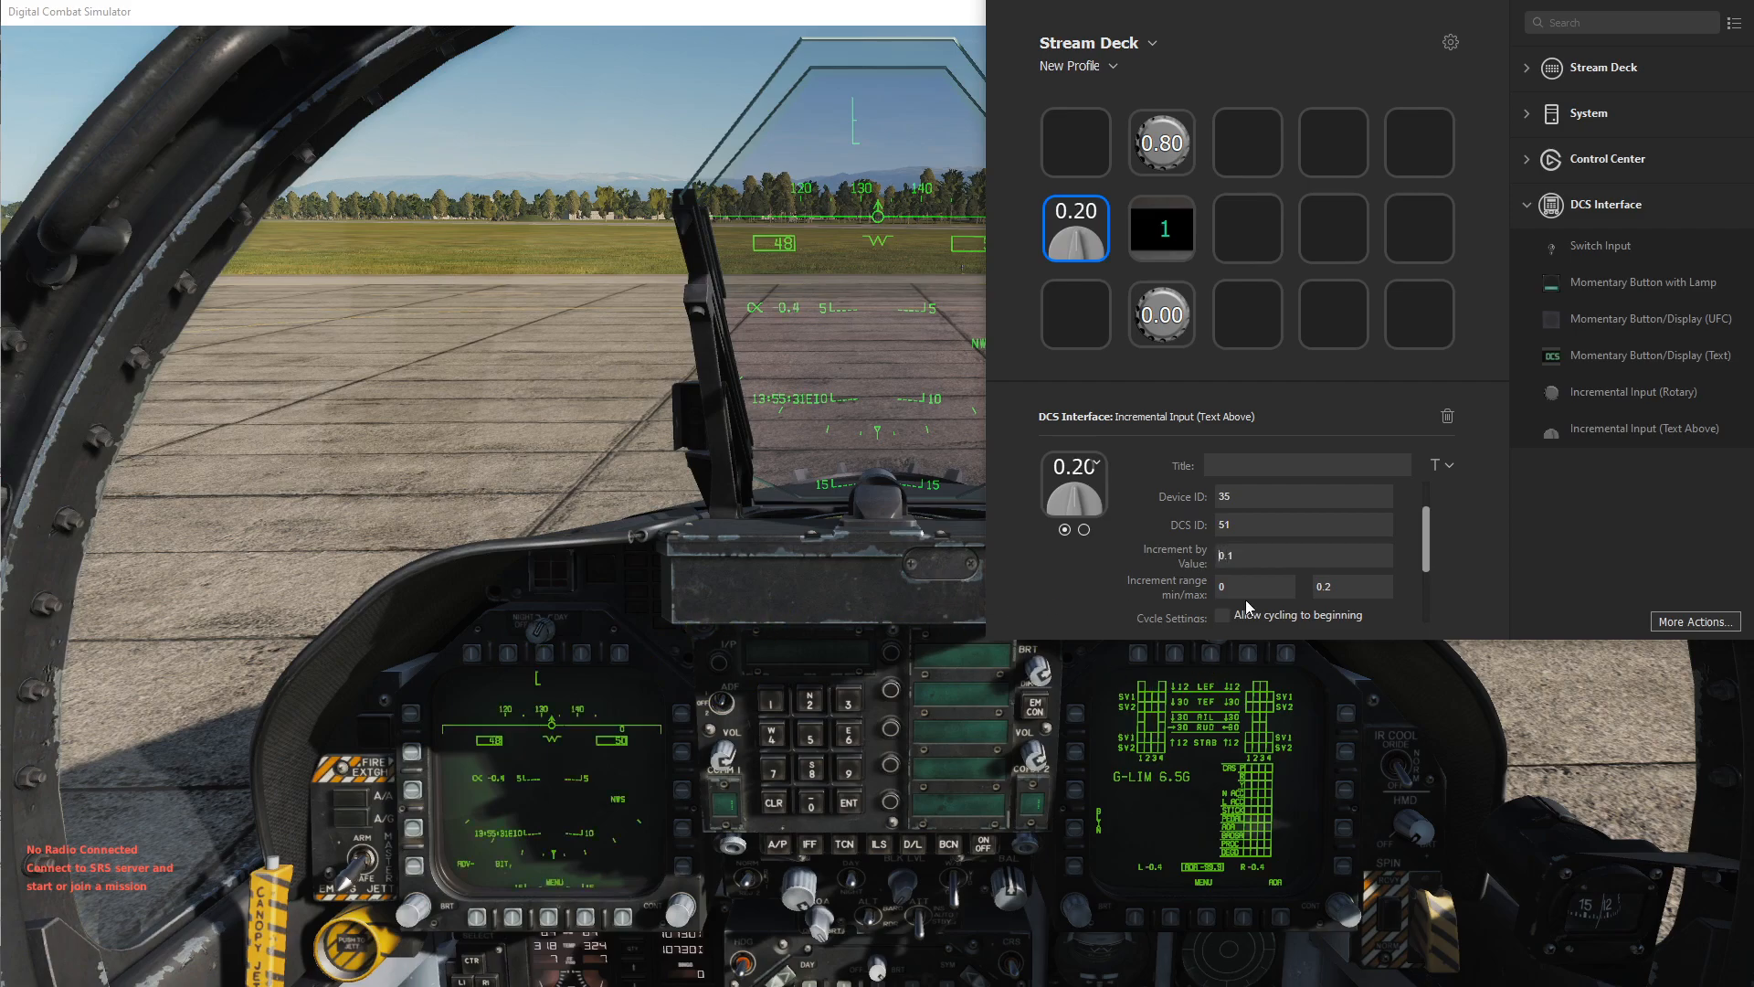
left_click(1221, 614)
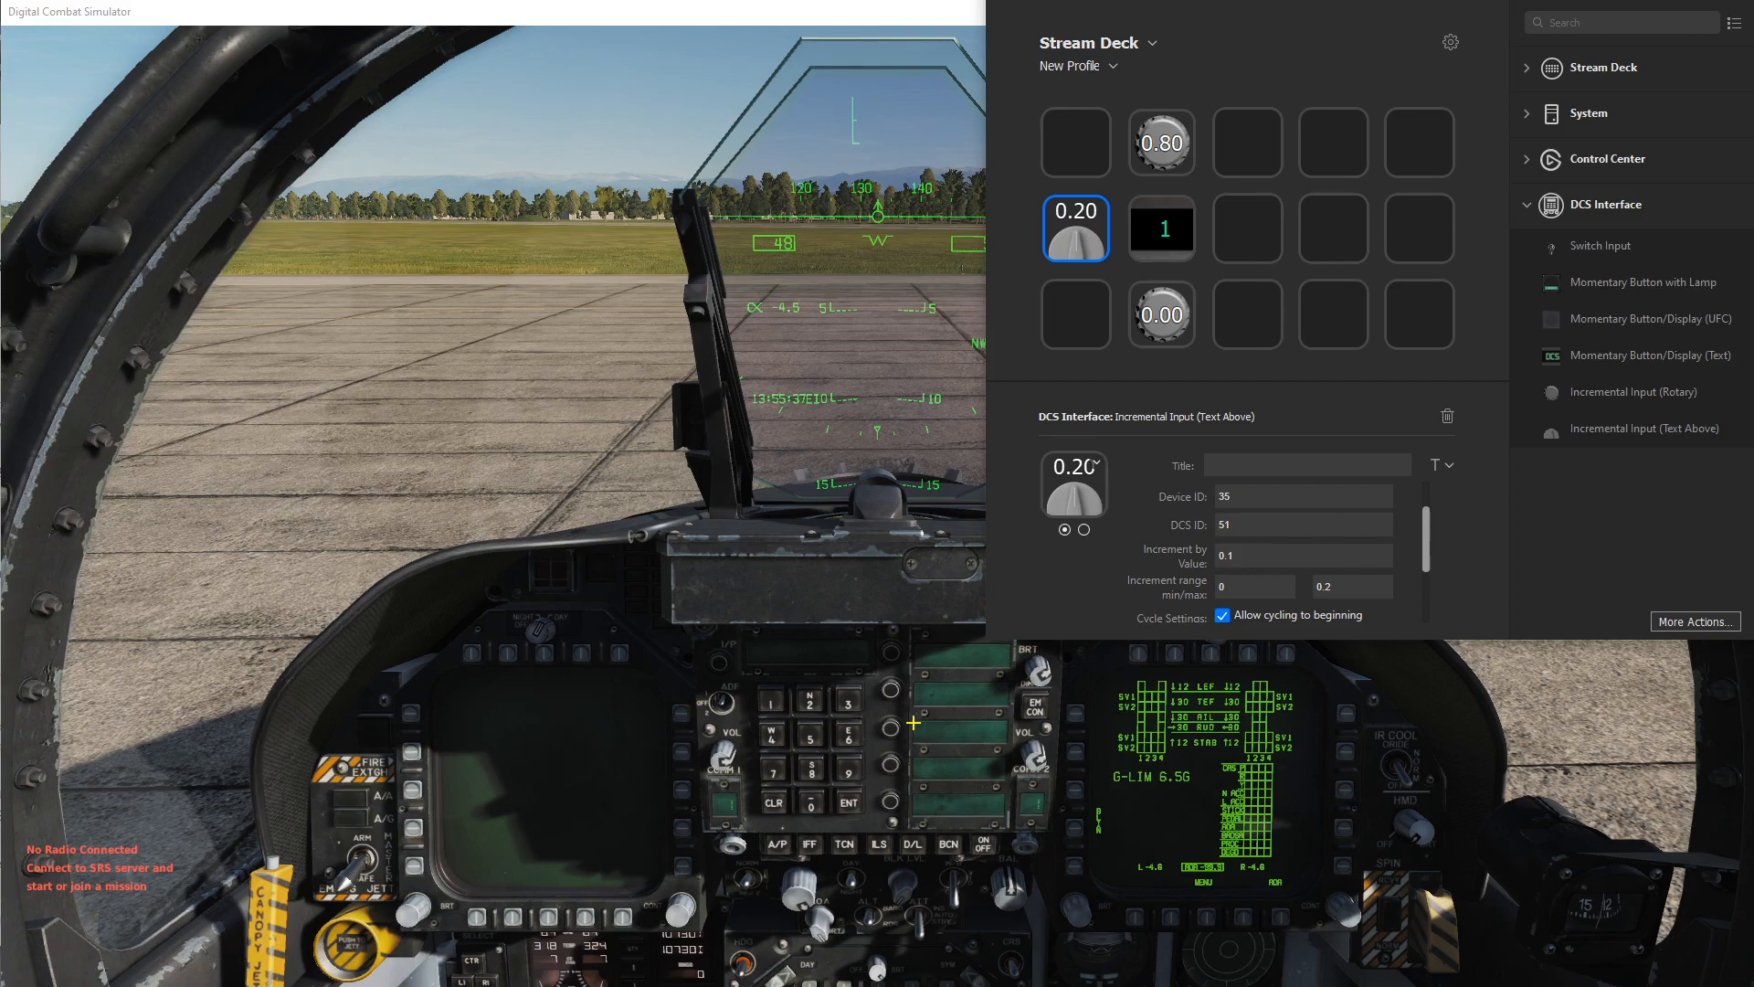
left_click(1123, 495)
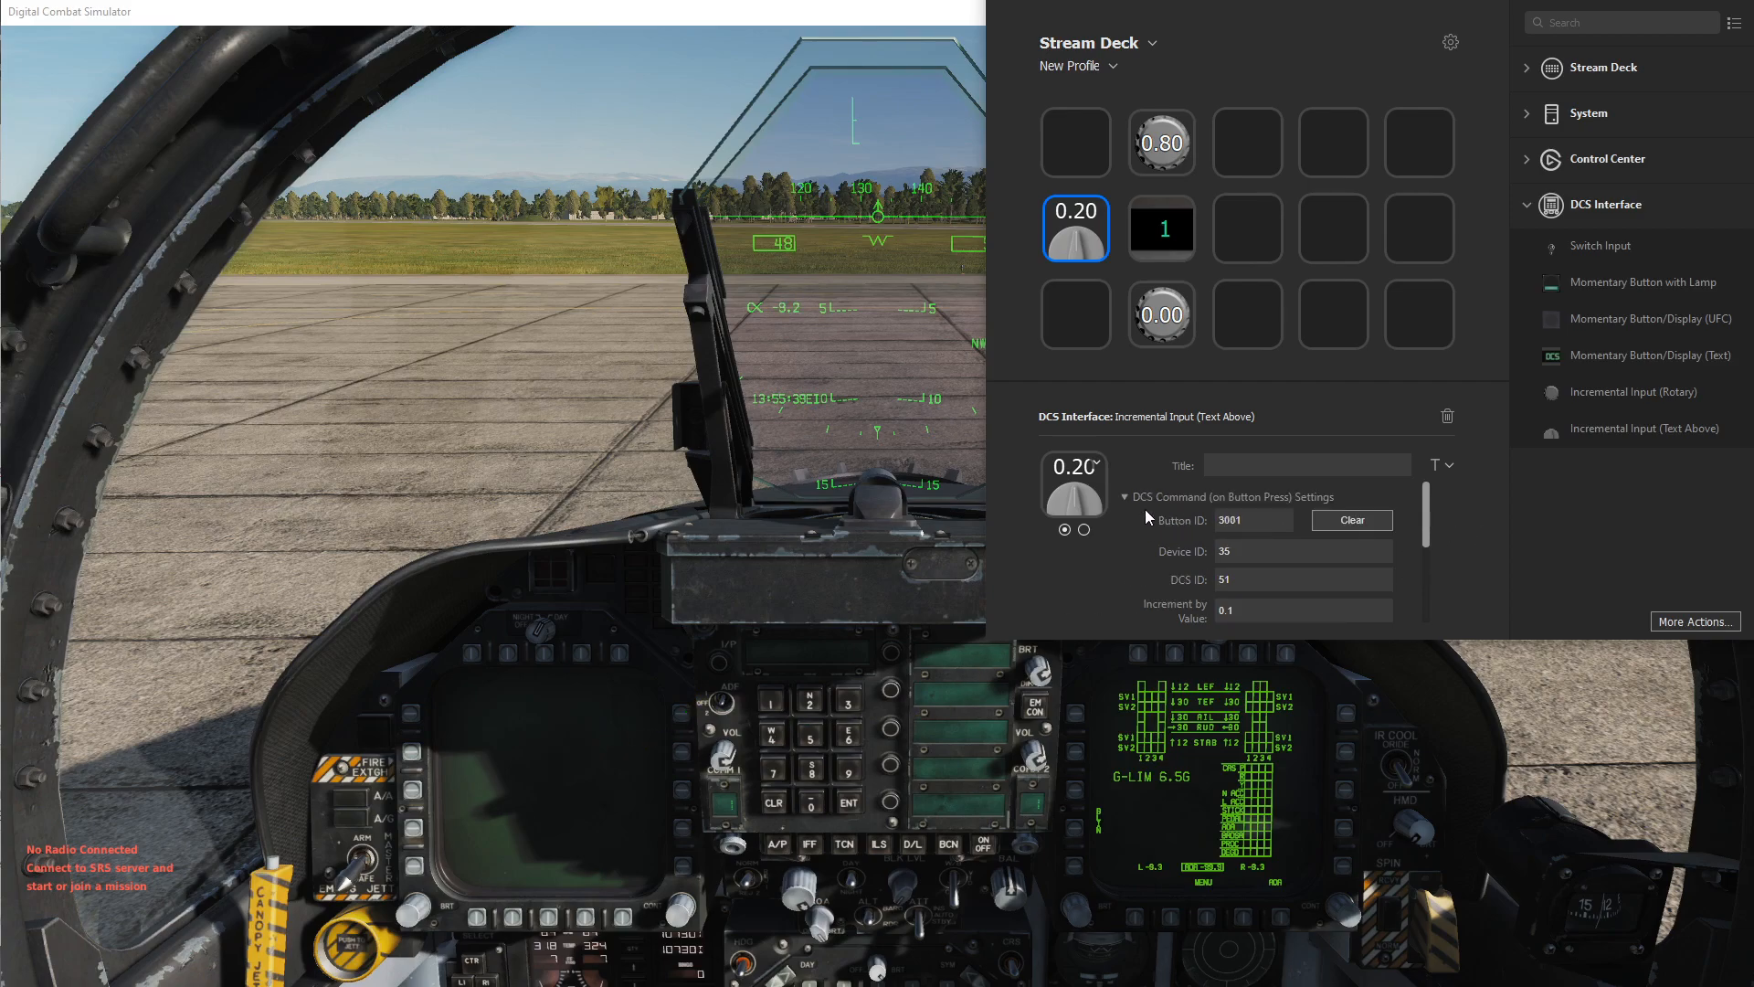
left_click(1125, 496)
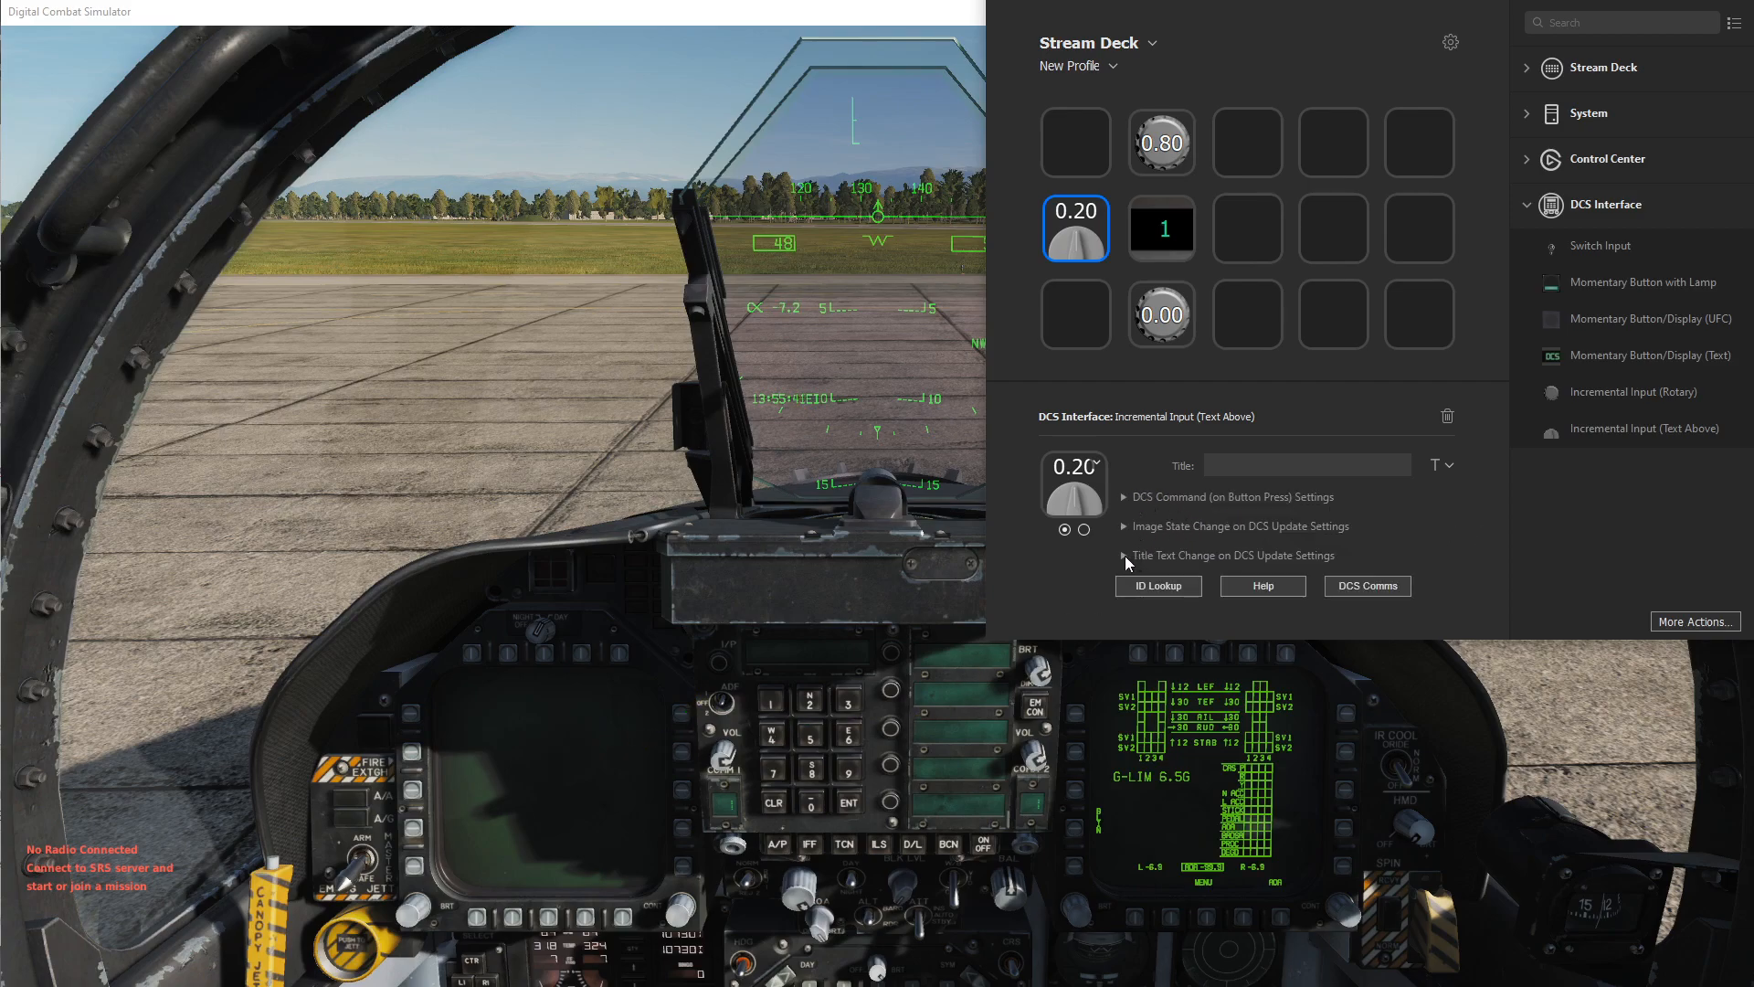
left_click(1125, 556)
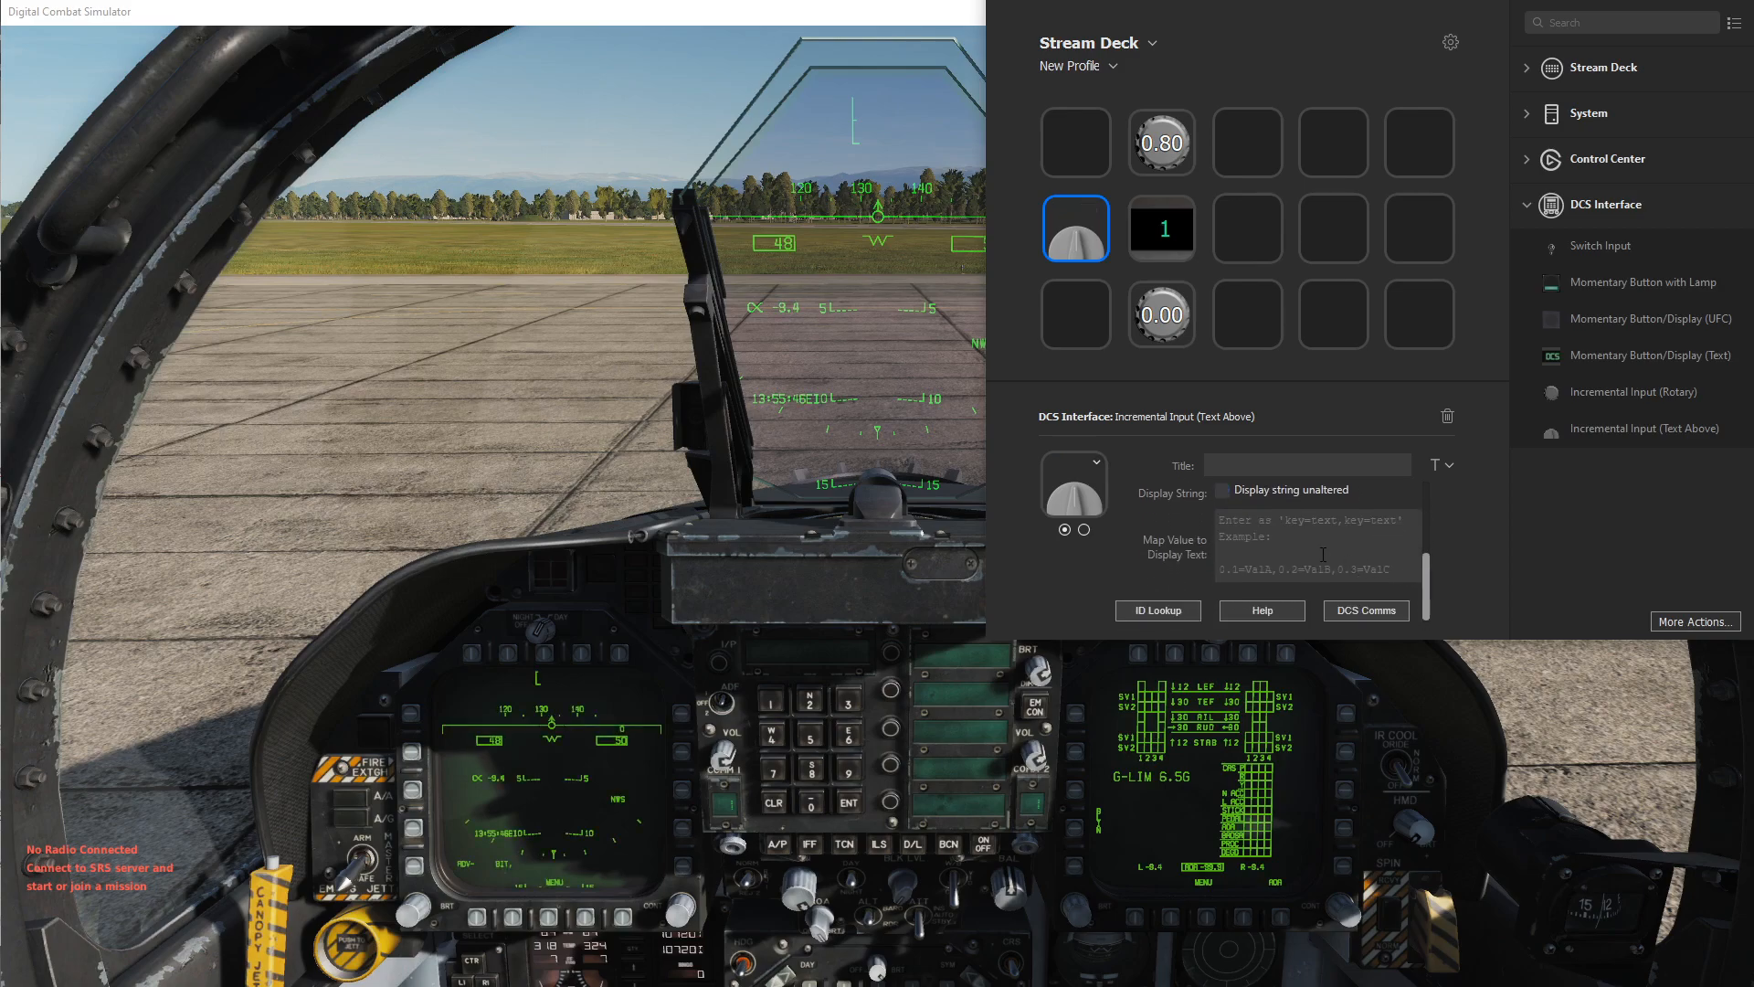
Map display text 0.0=OFF, 0.1=NIGHT, 0.2=DAY on the MDI key
type("0.0=")
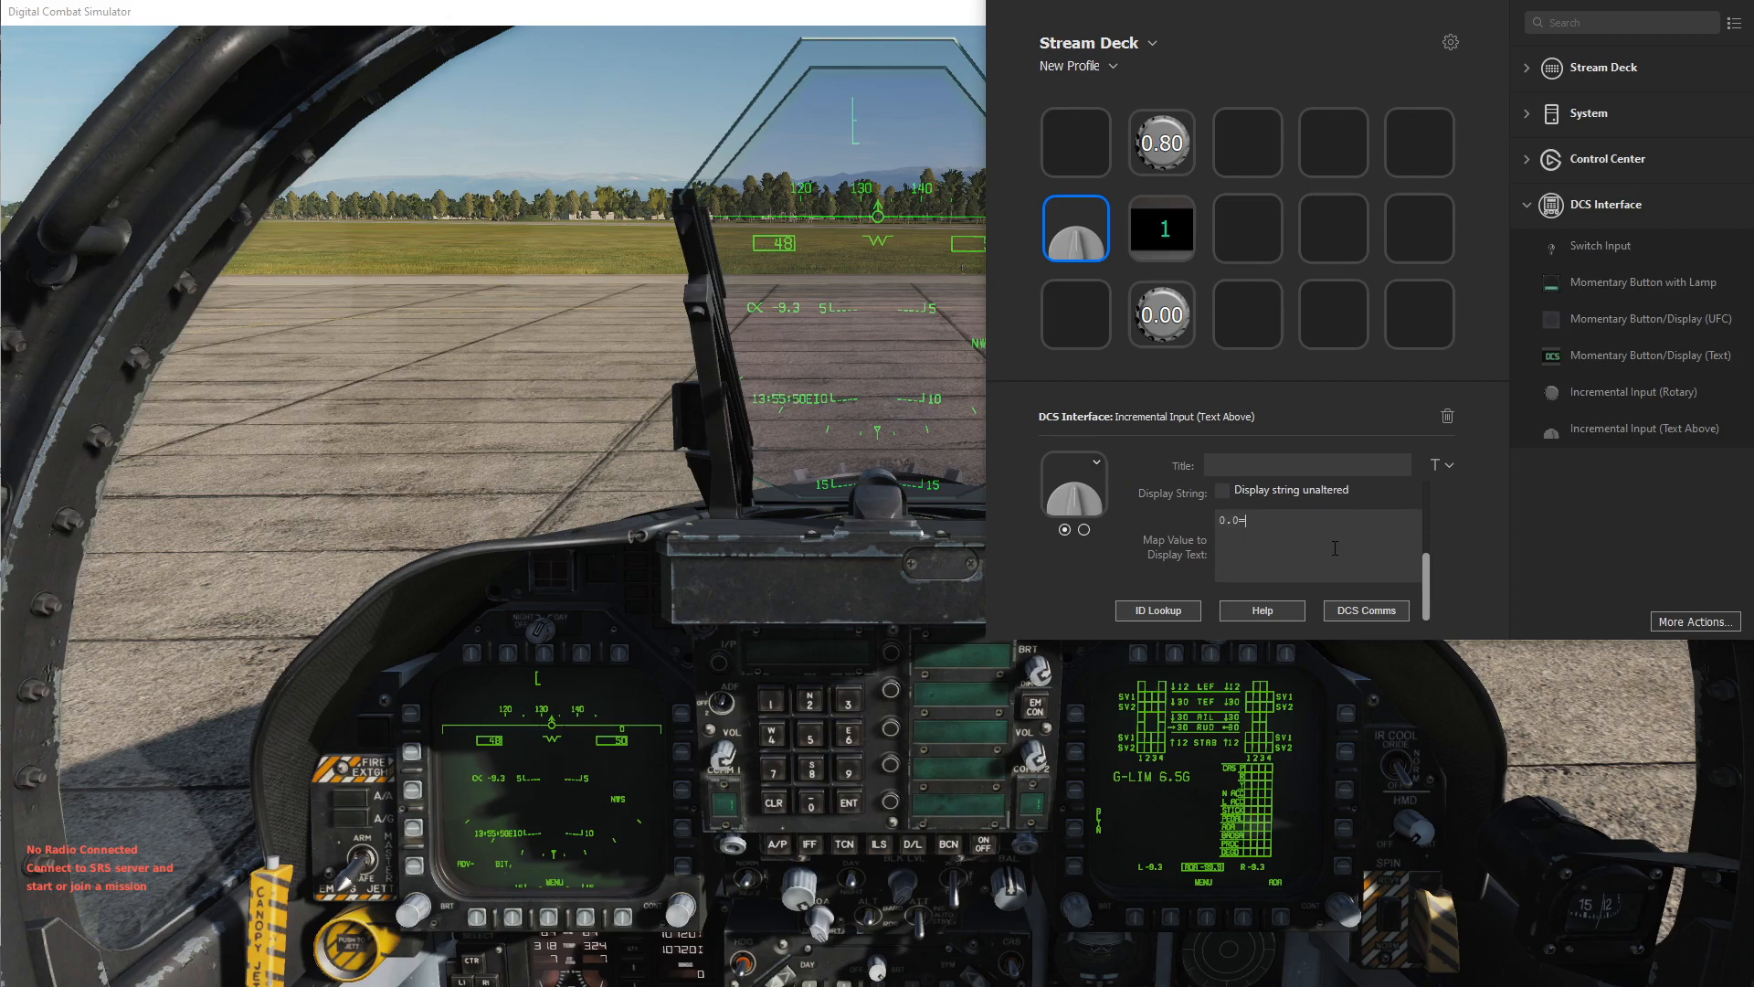
type("OFF,")
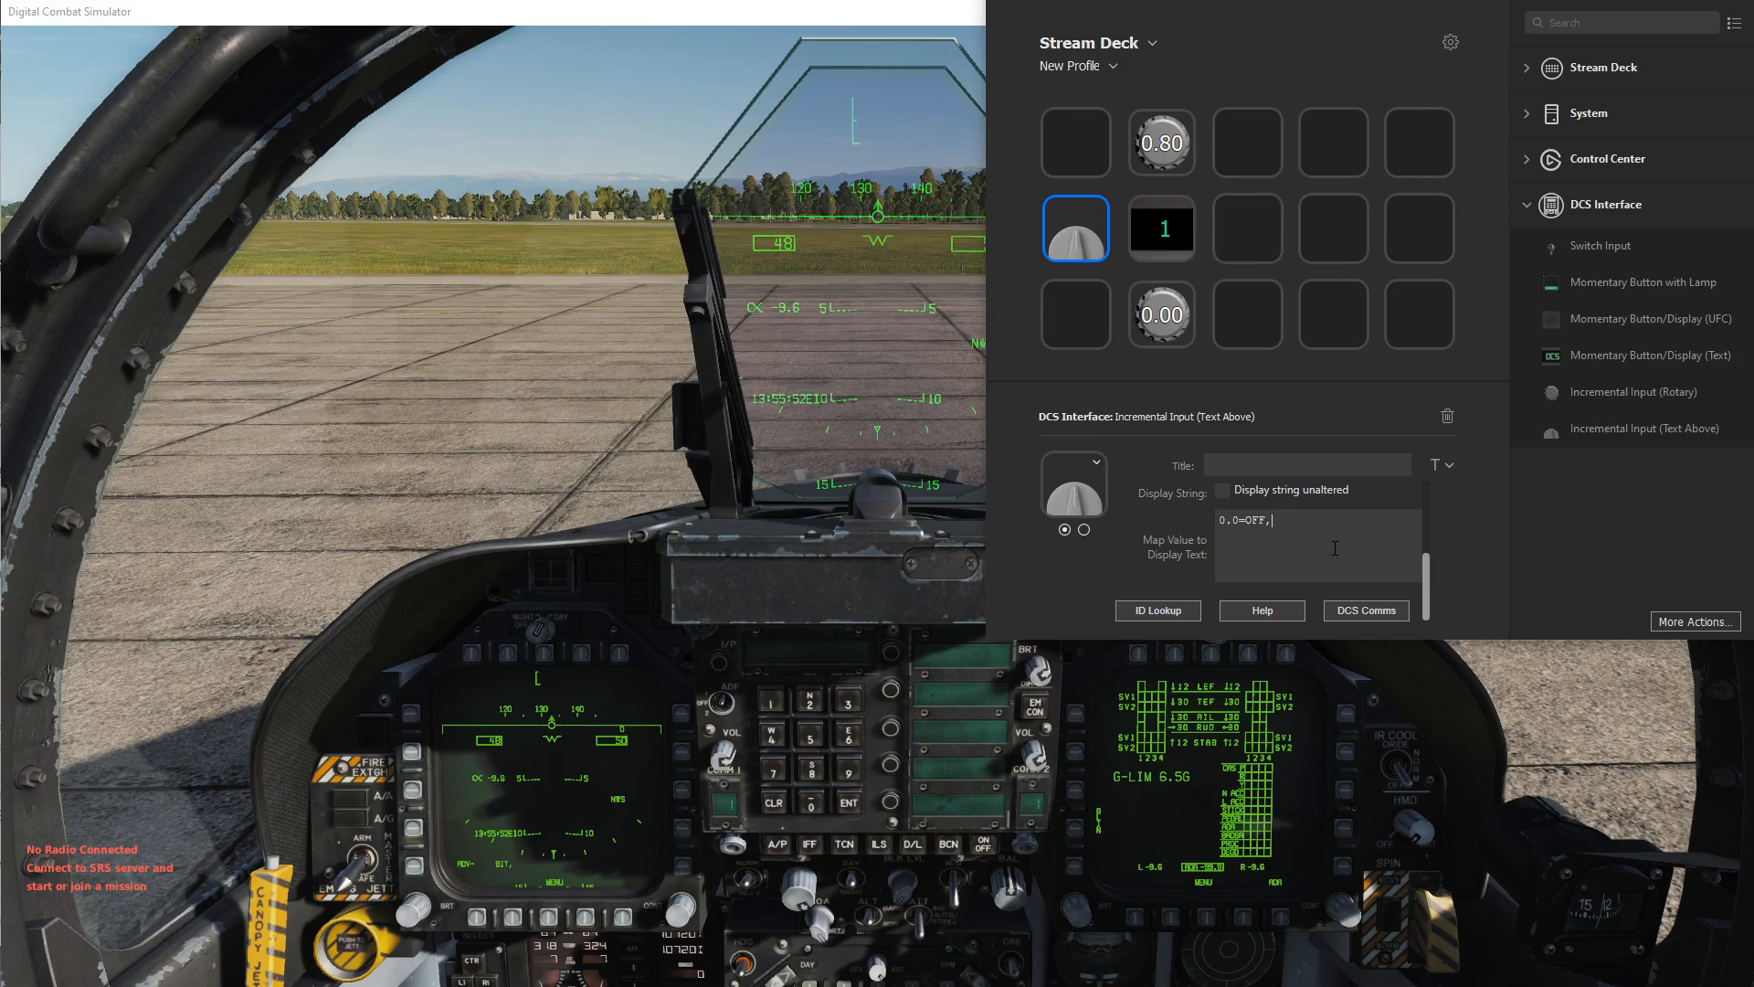
type("0.1=NIG")
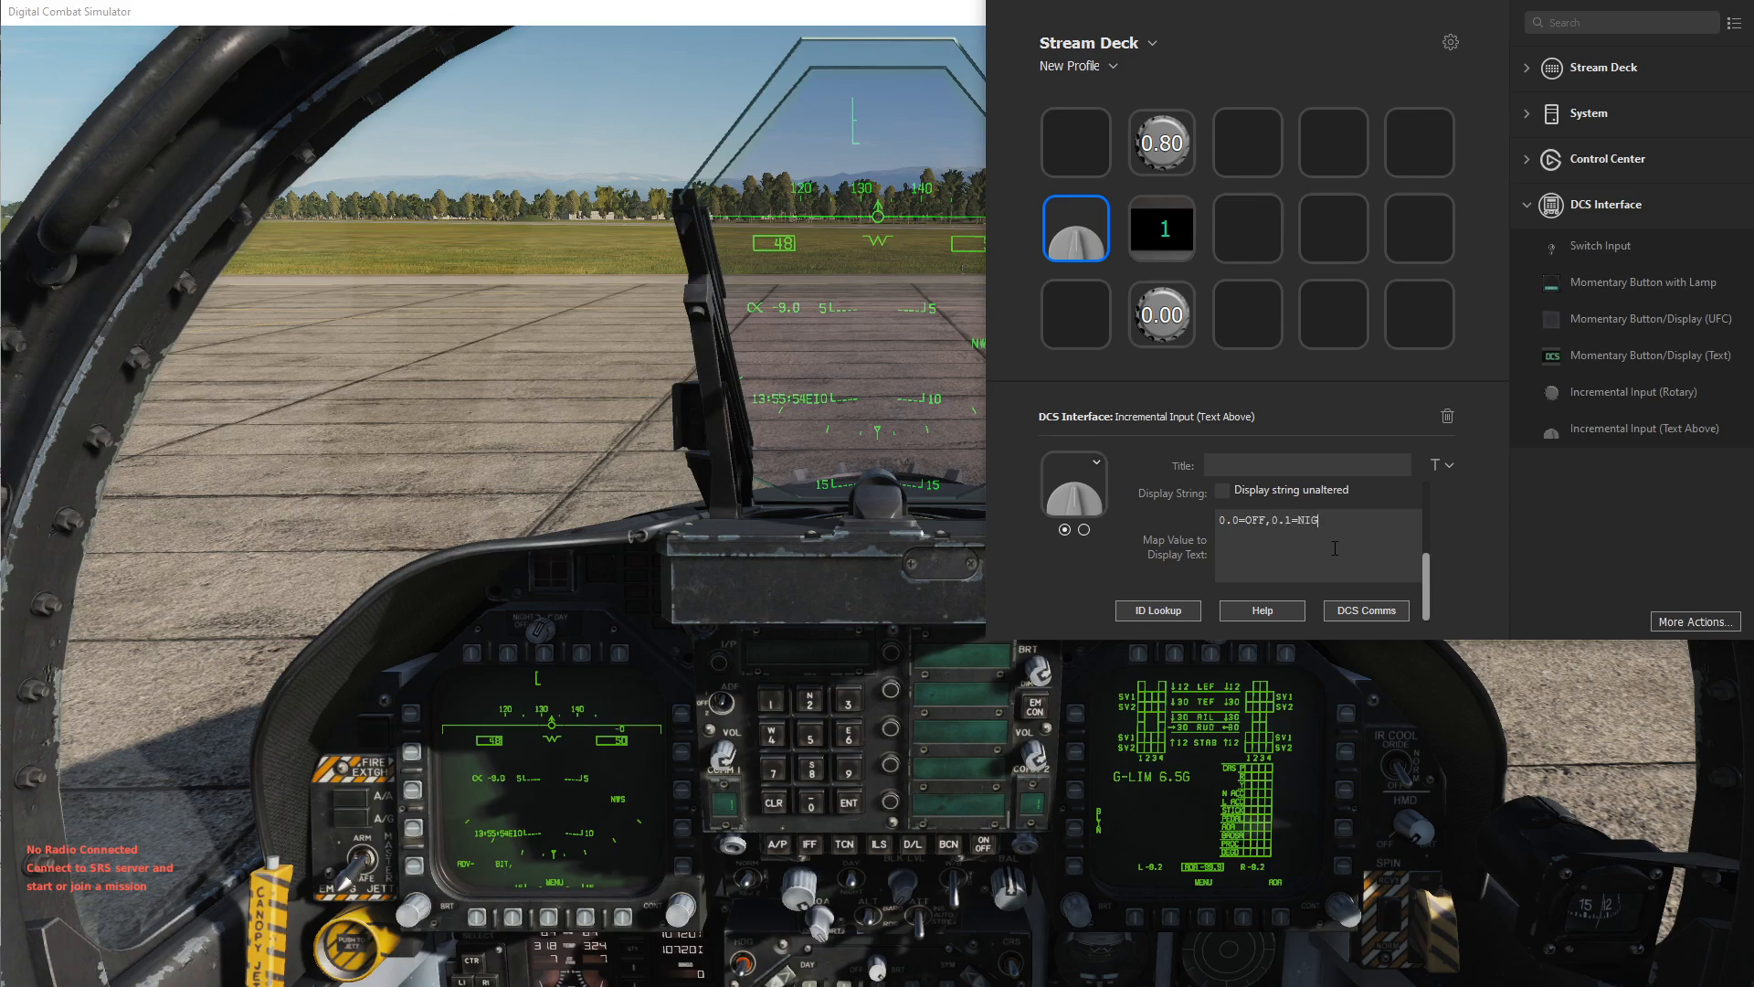
type("HT,0.2")
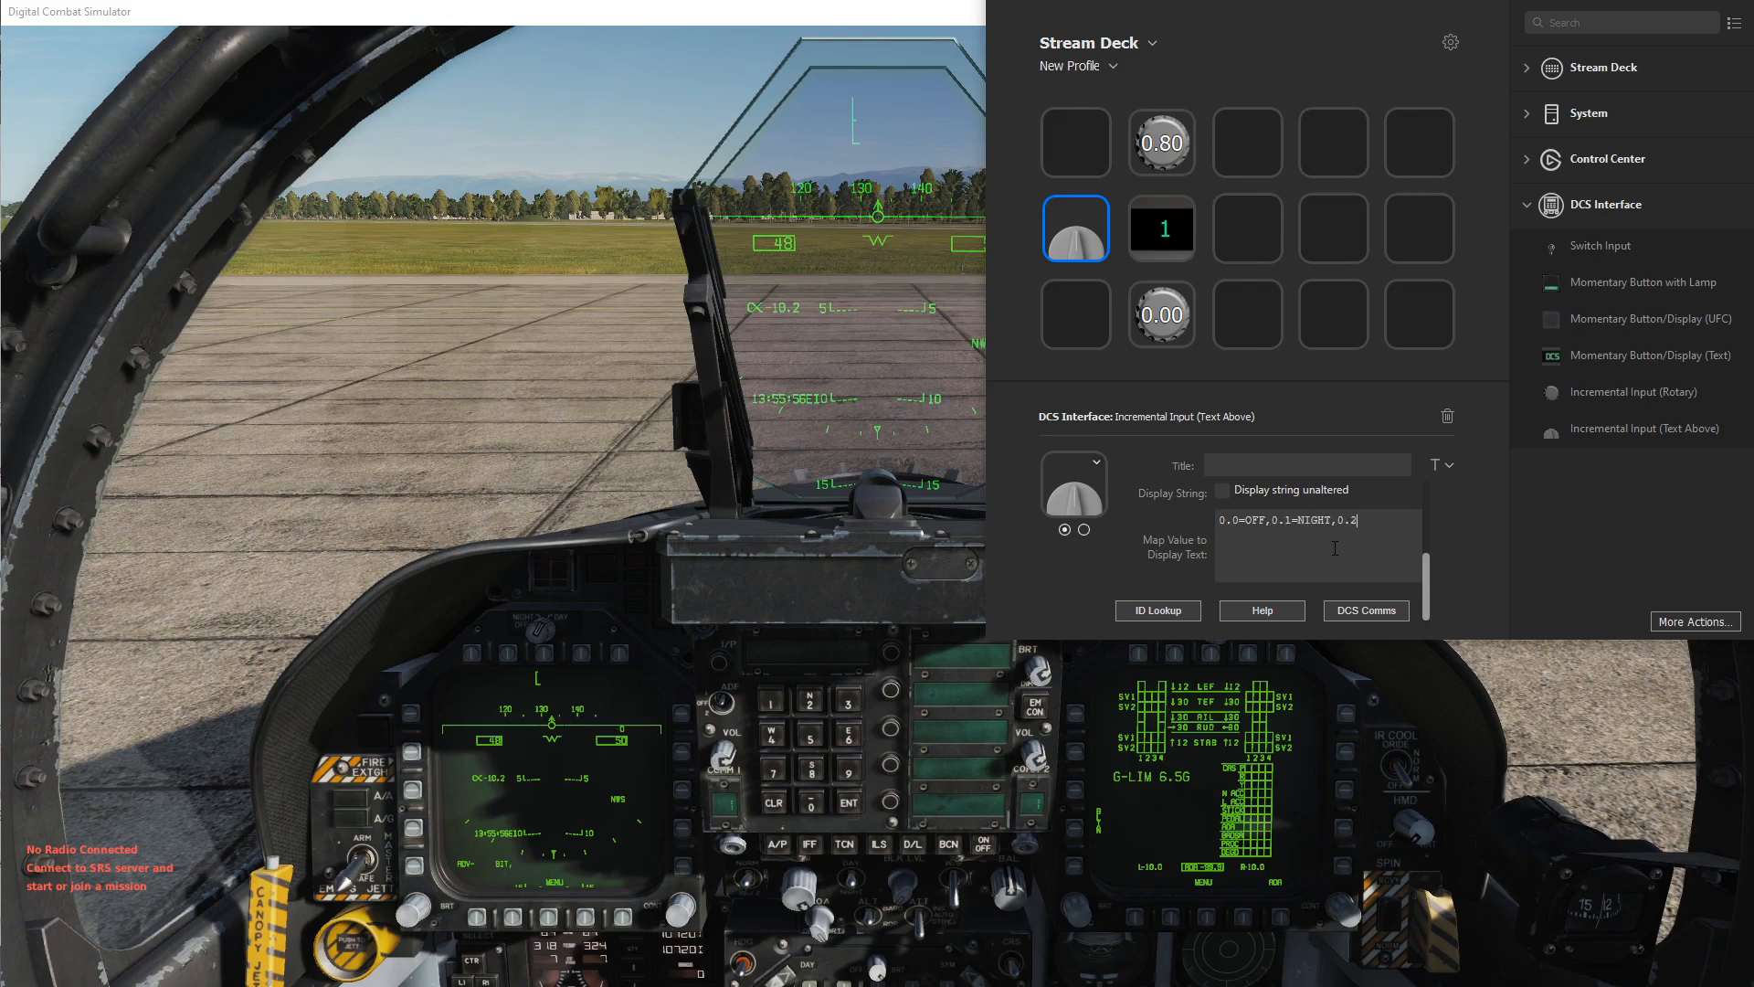
type("=D")
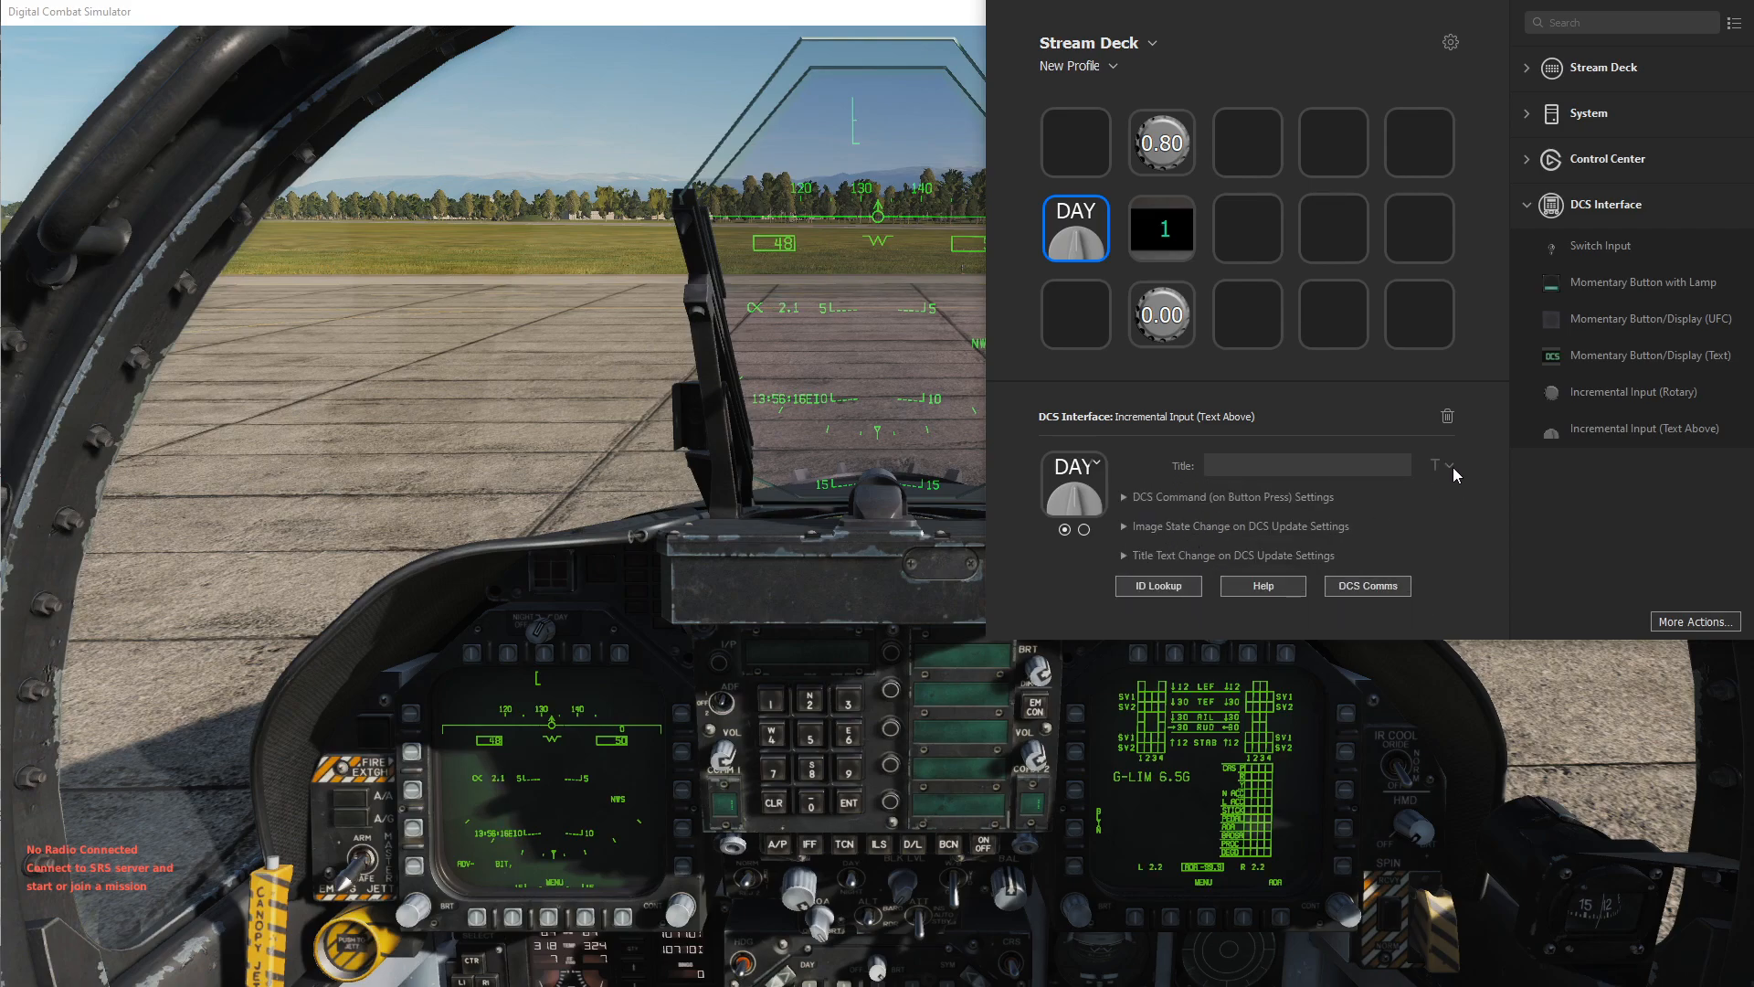
Shrink the MDI key's title font and add an Incremental Input (Rotary) key
left_click(1442, 464)
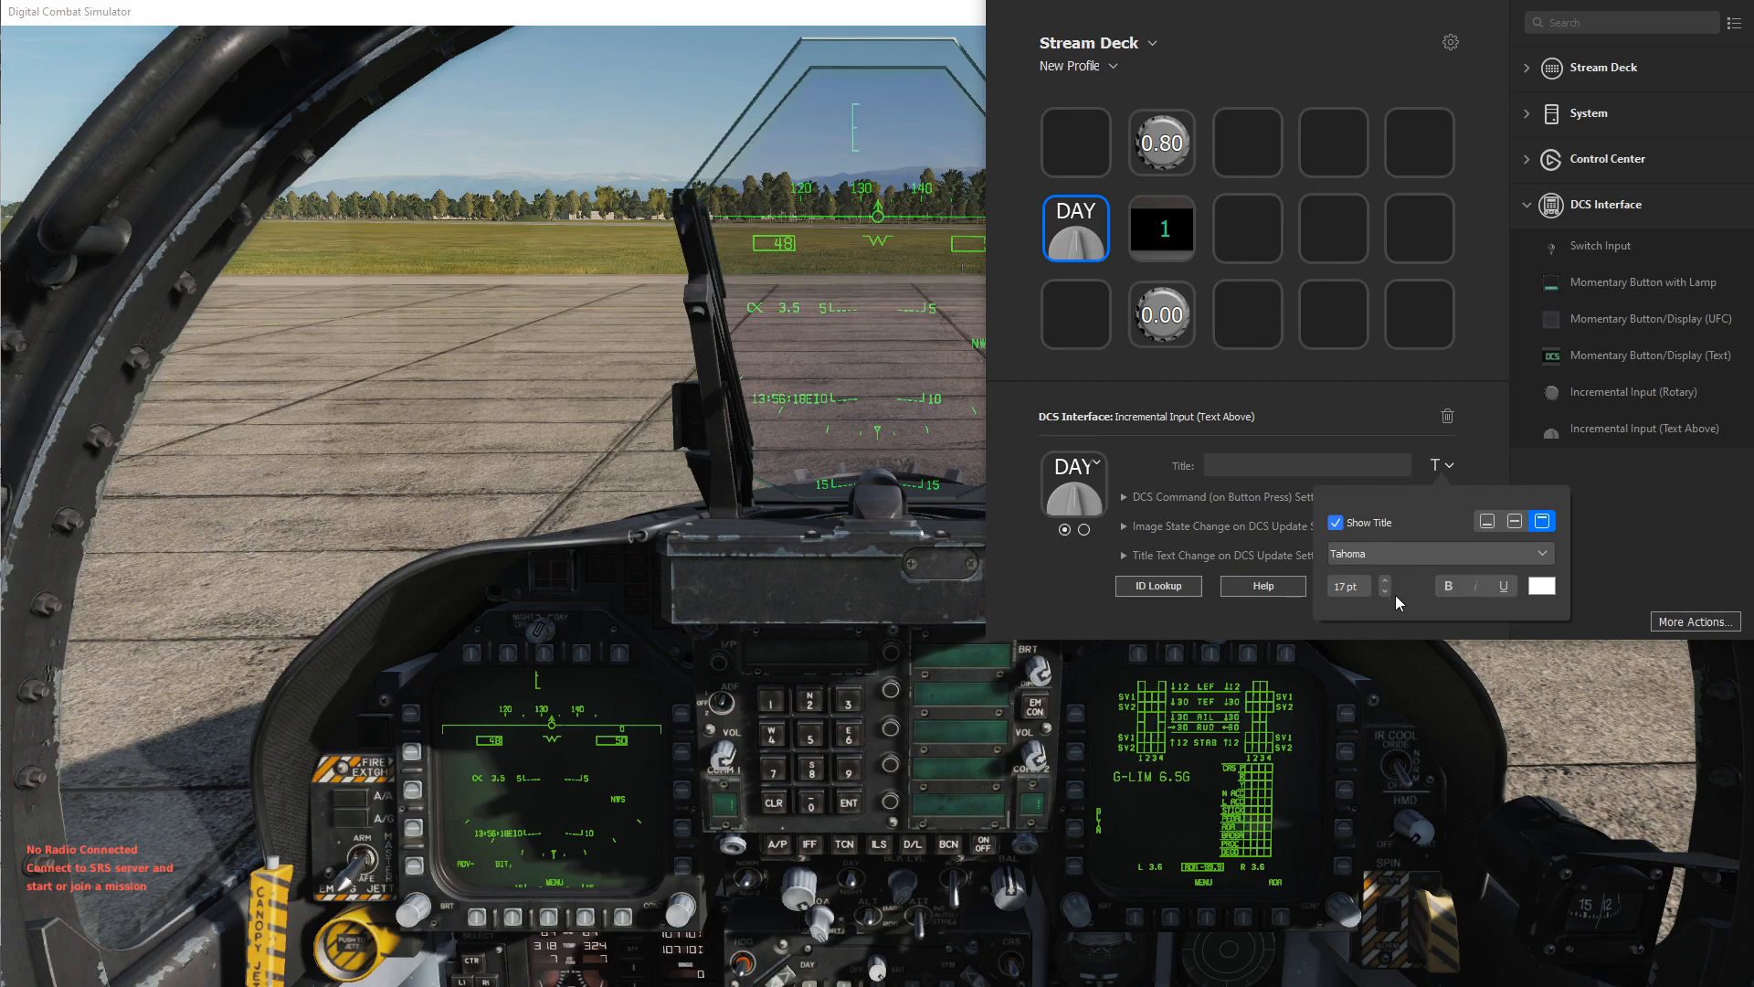
left_click(1385, 589)
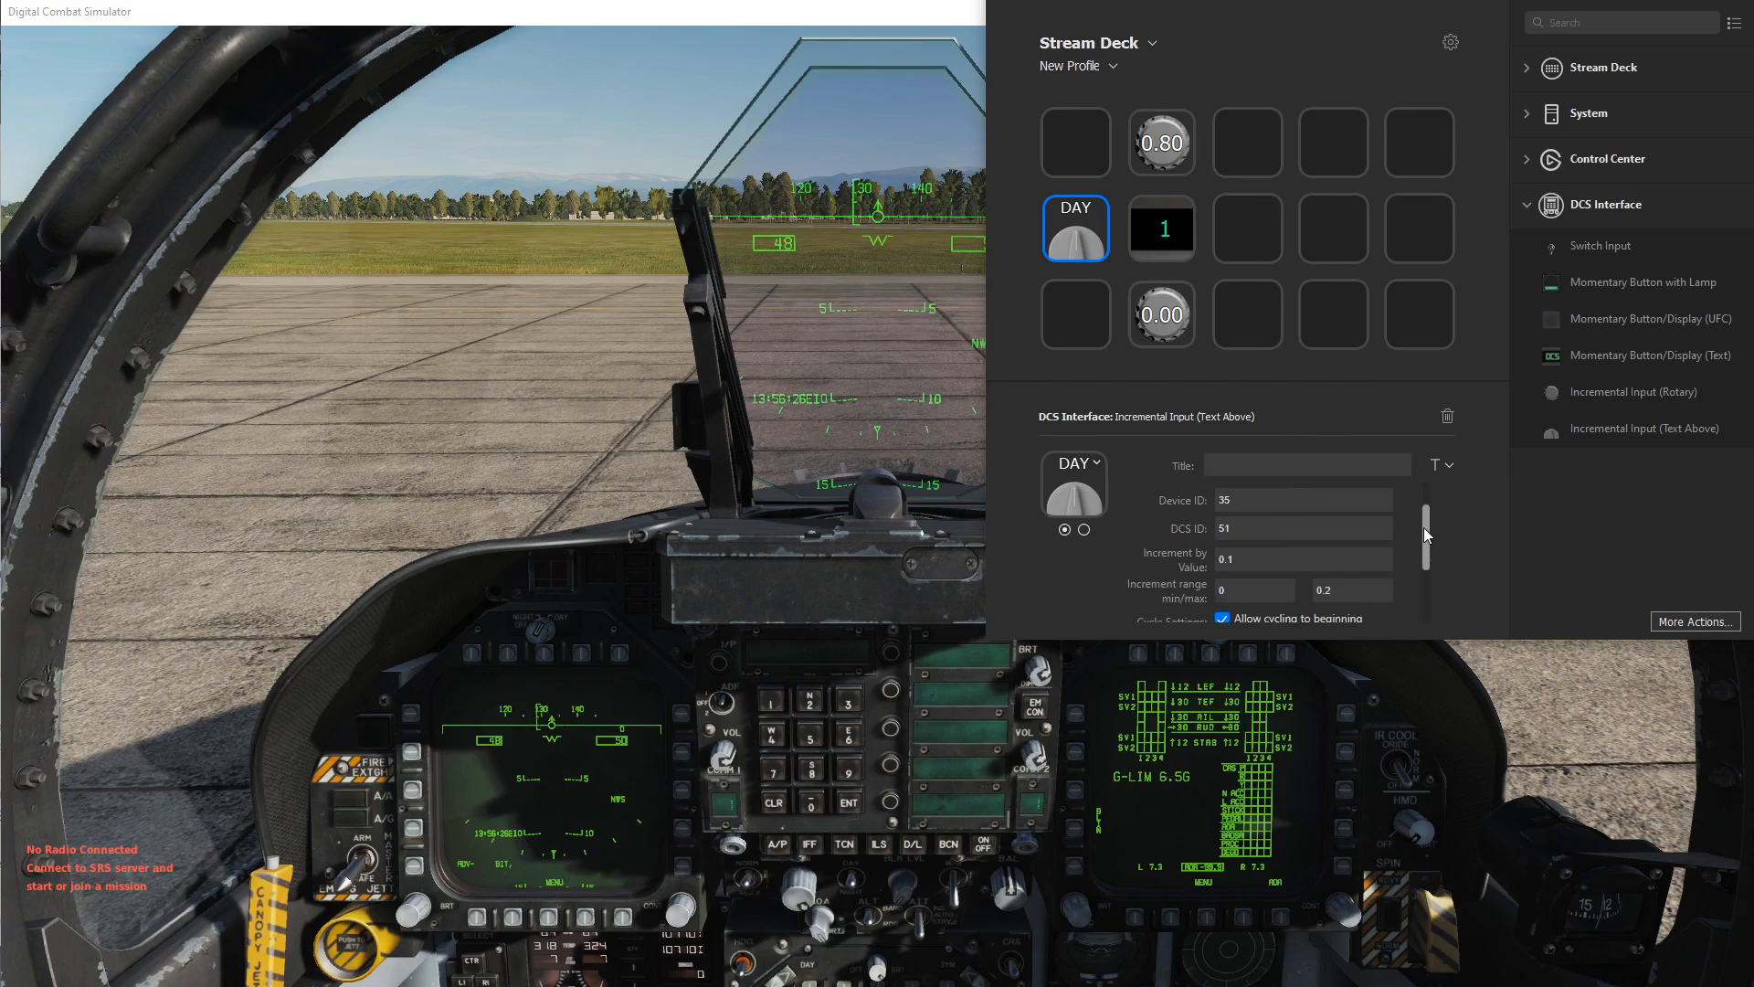
scroll("down", 3)
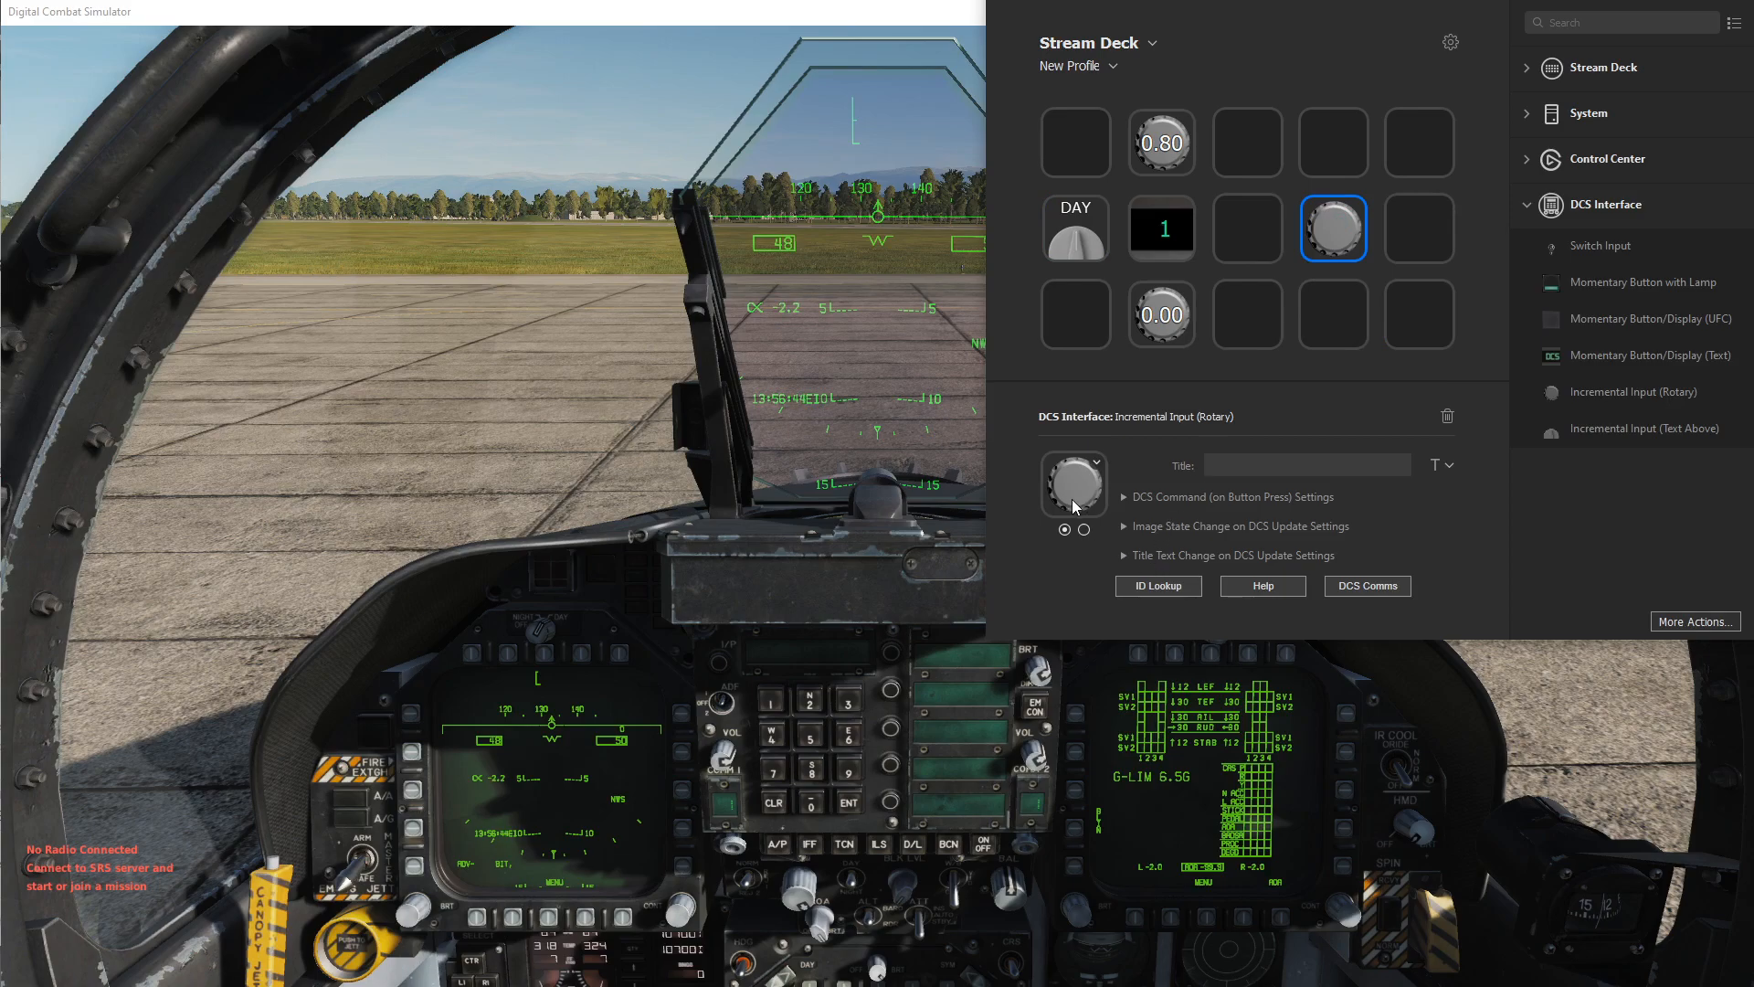
Look up and import the ADF switch control via an 'ADF' search, then close the lookup
left_click(1158, 585)
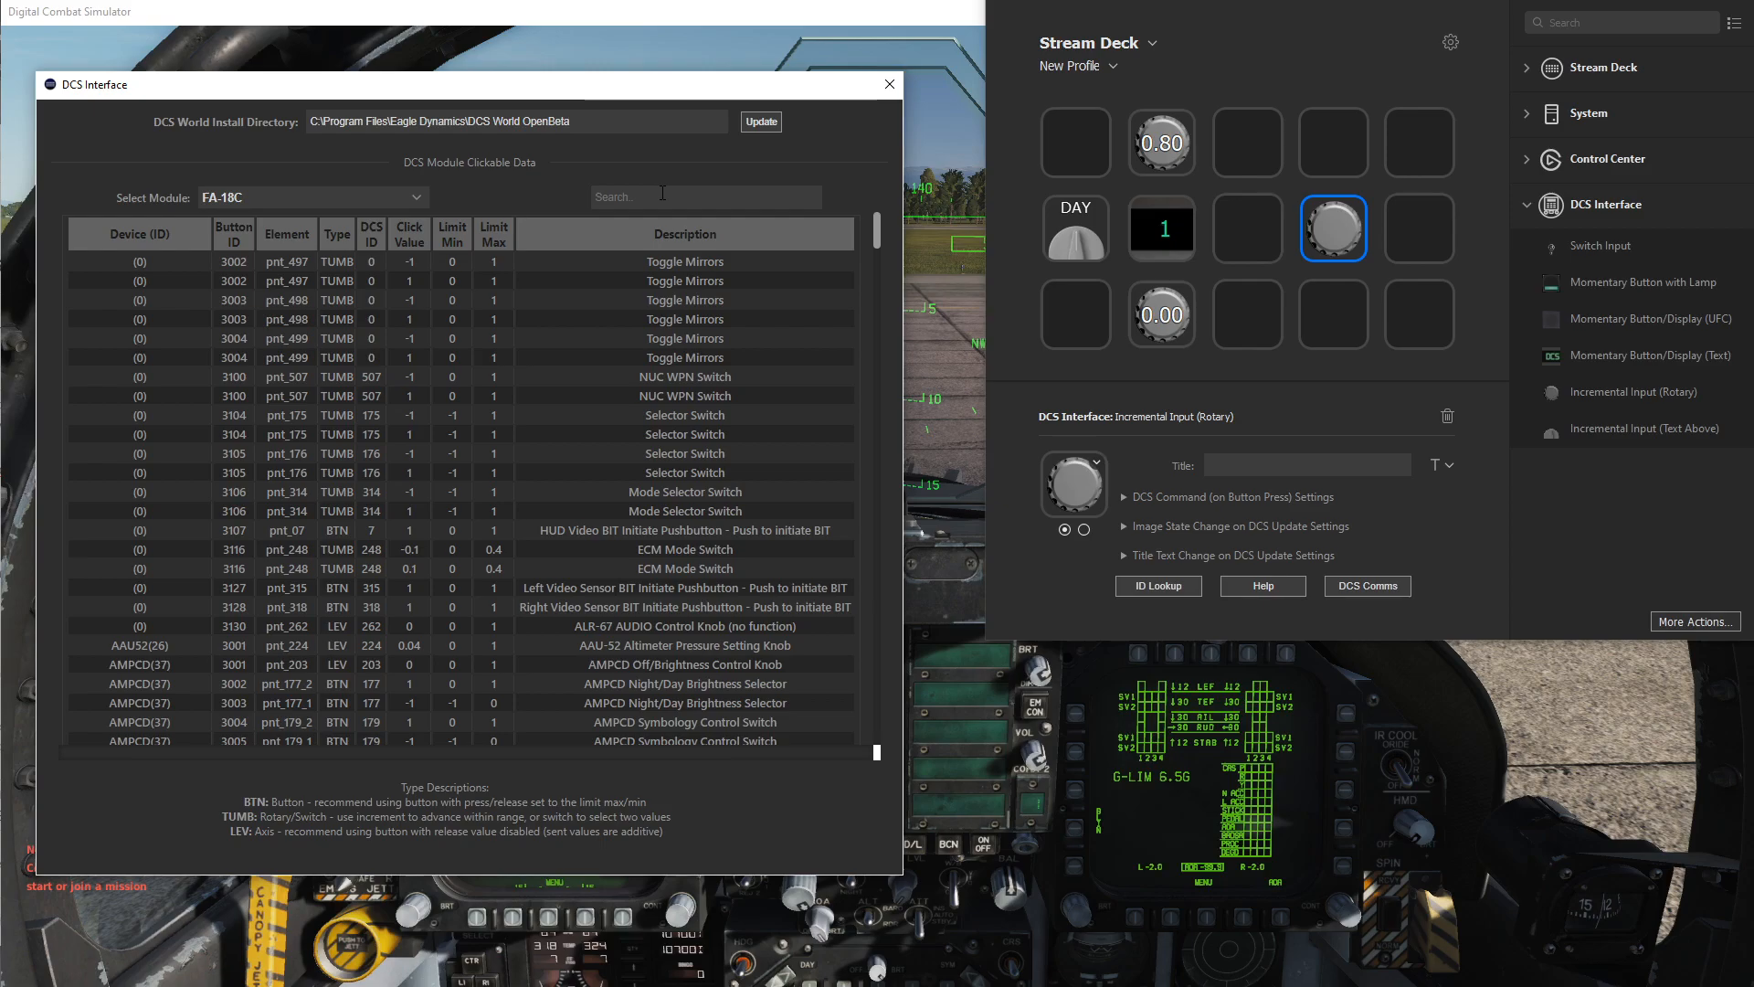
type("ADF")
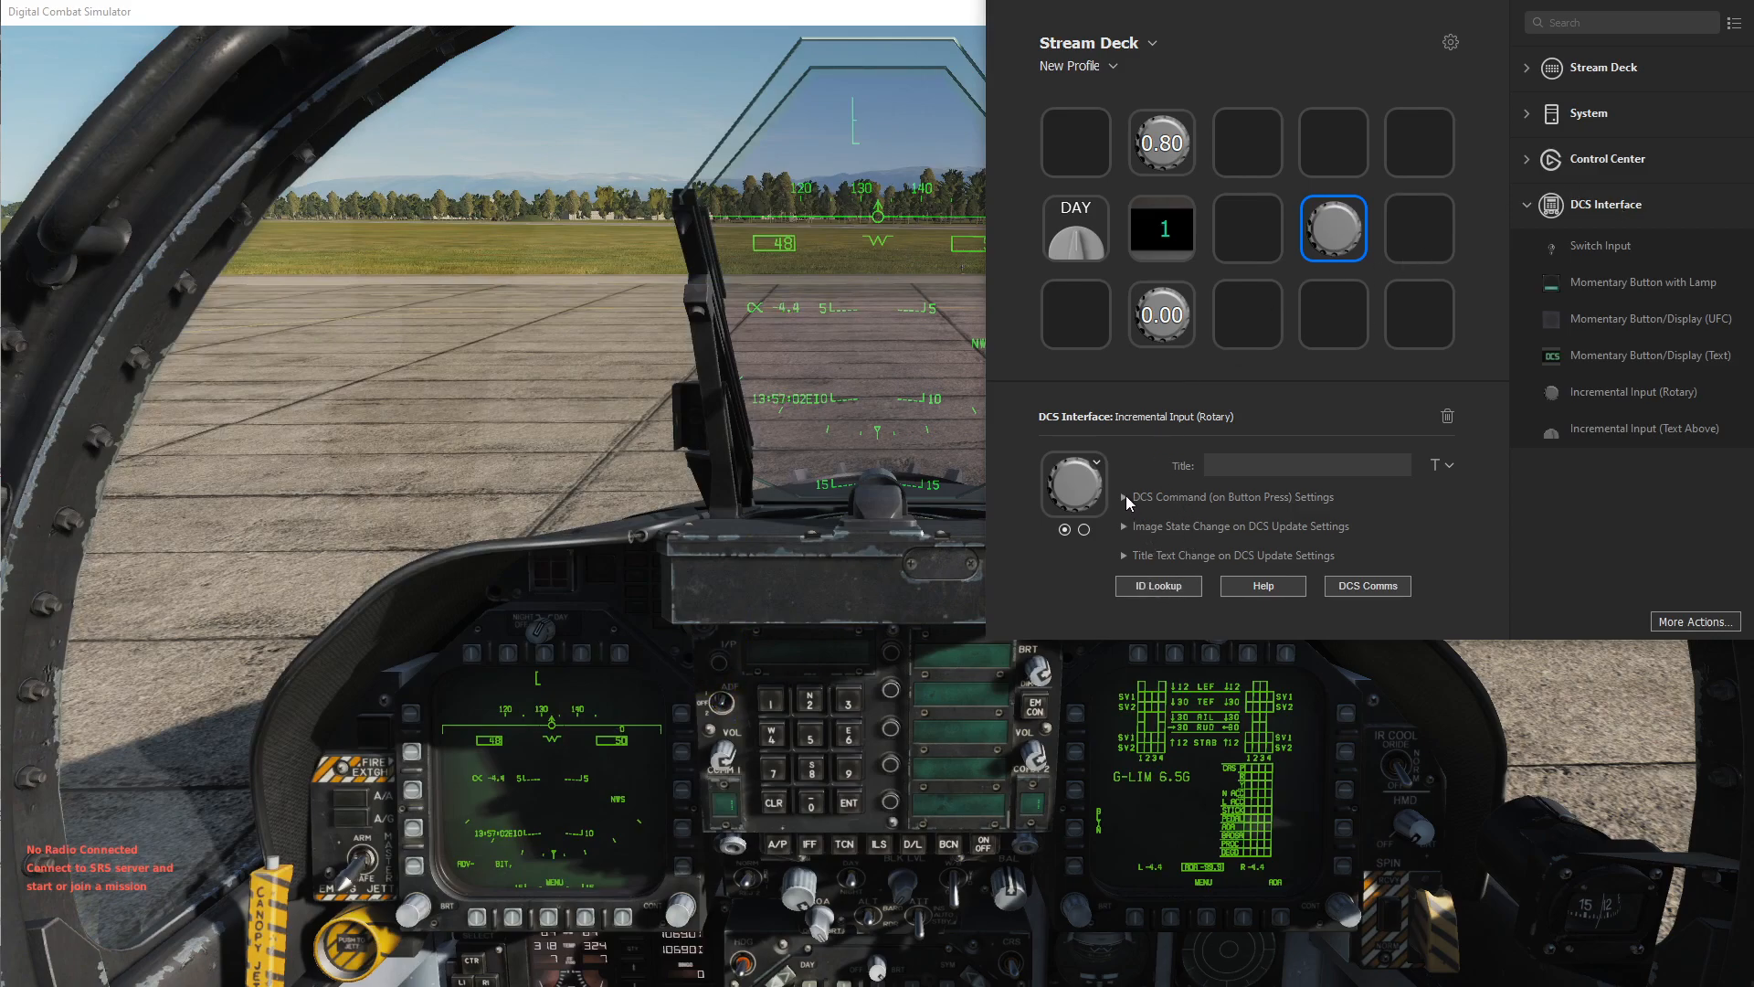
Check the rotary key's device 25 / ID 107 values and enable cycling to beginning
left_click(1125, 497)
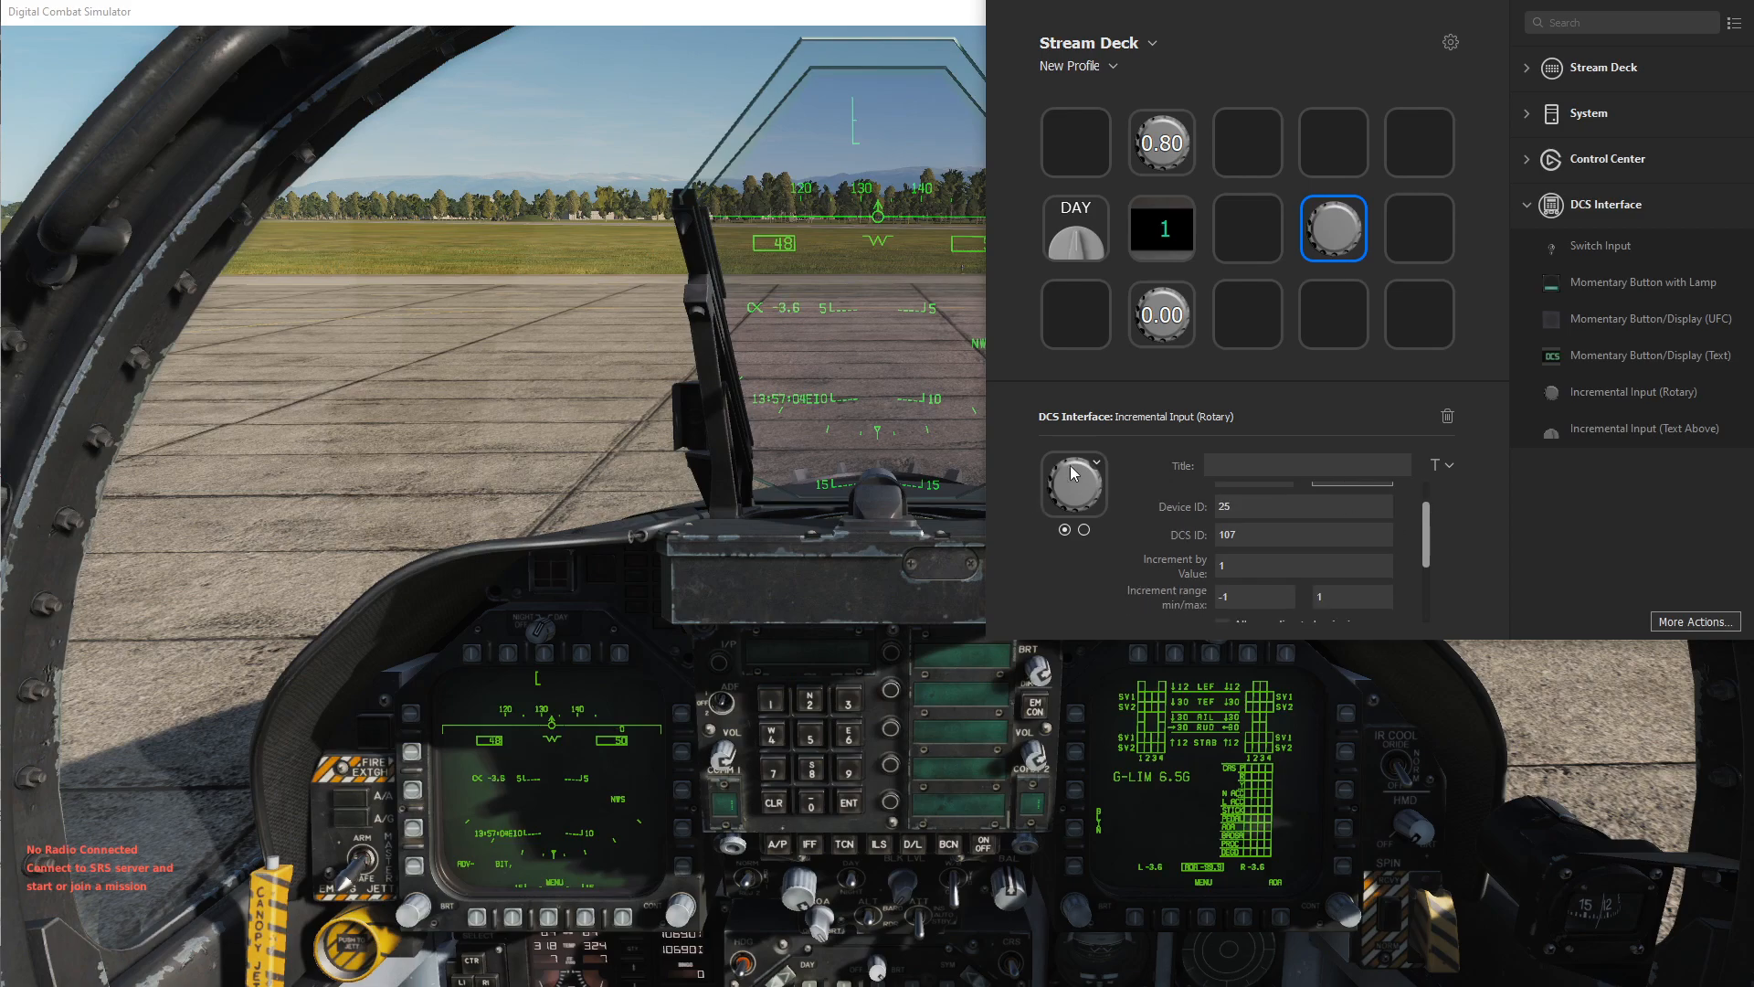
scroll("down", 3)
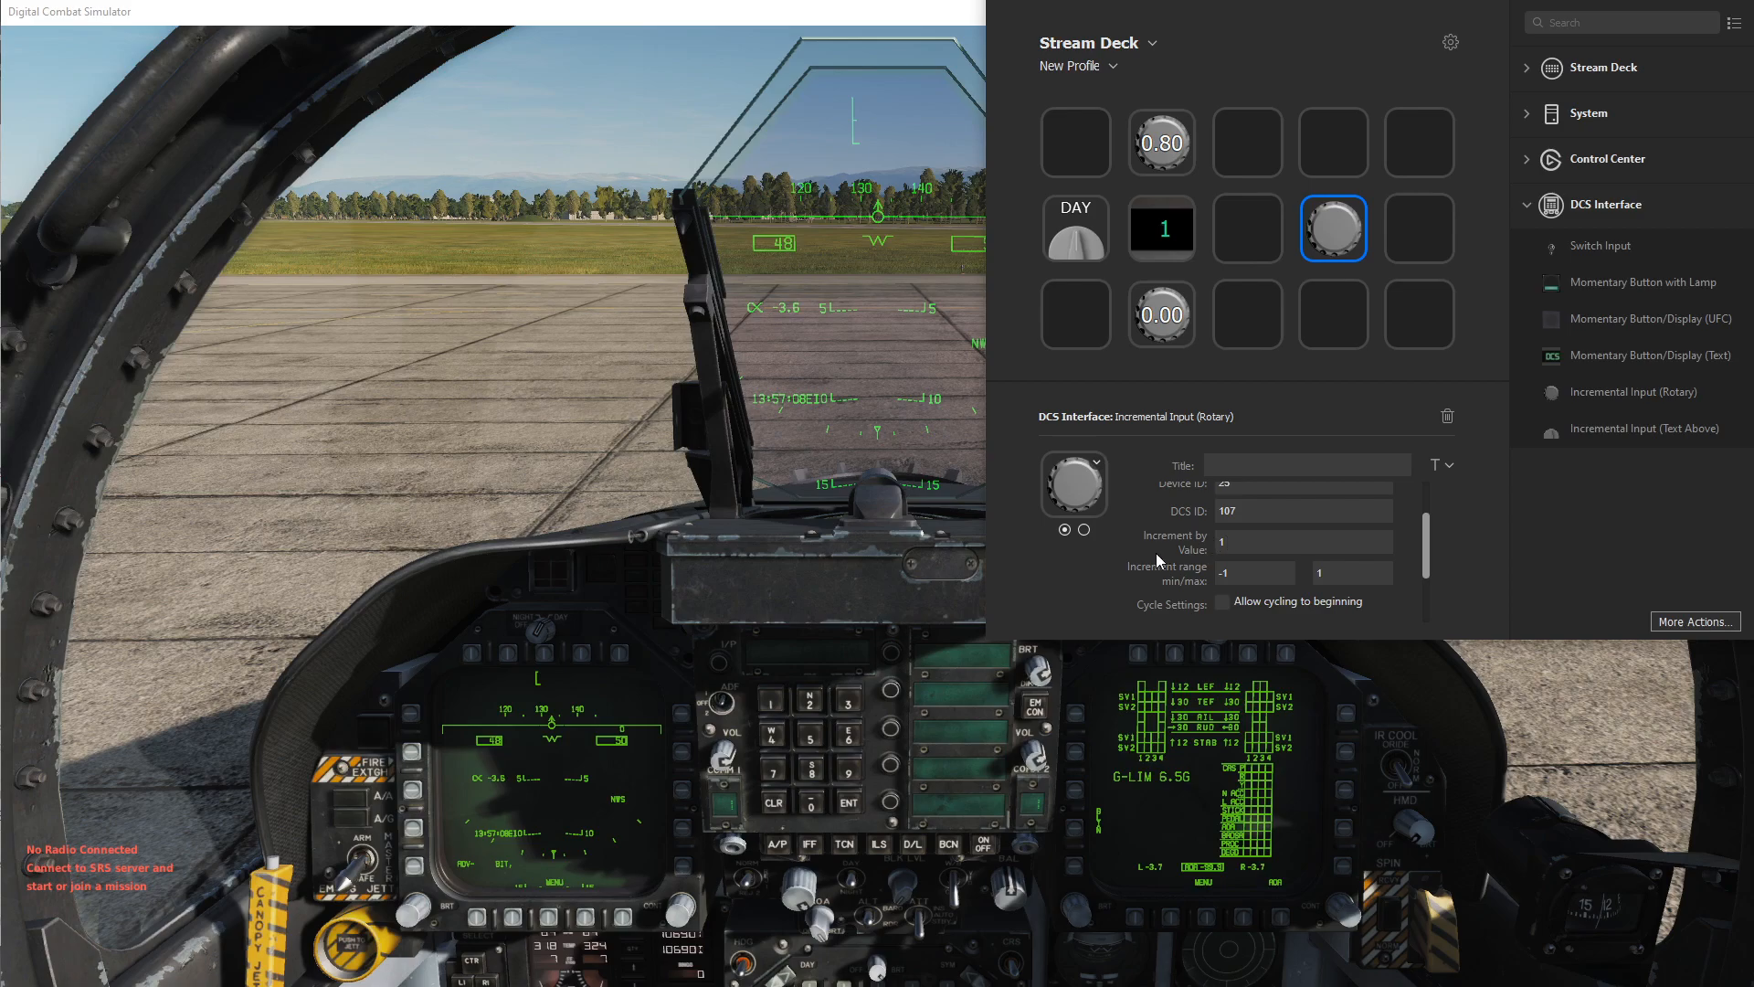
mouse_move(1227, 612)
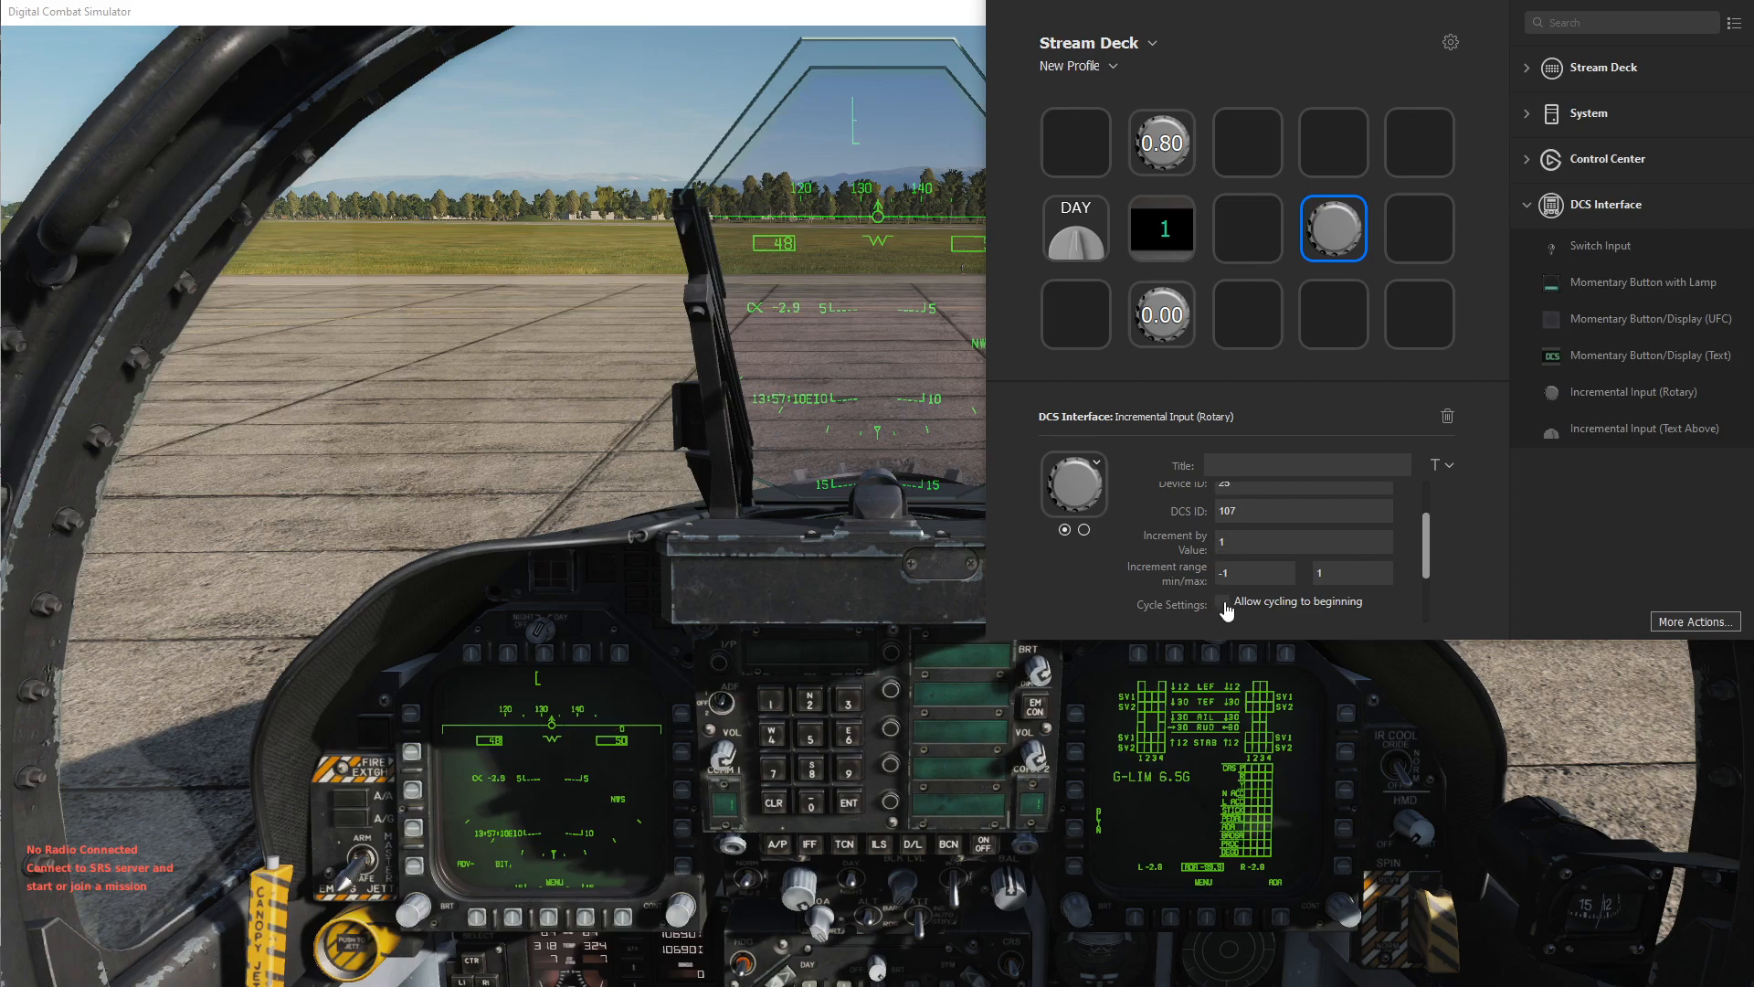
left_click(1222, 601)
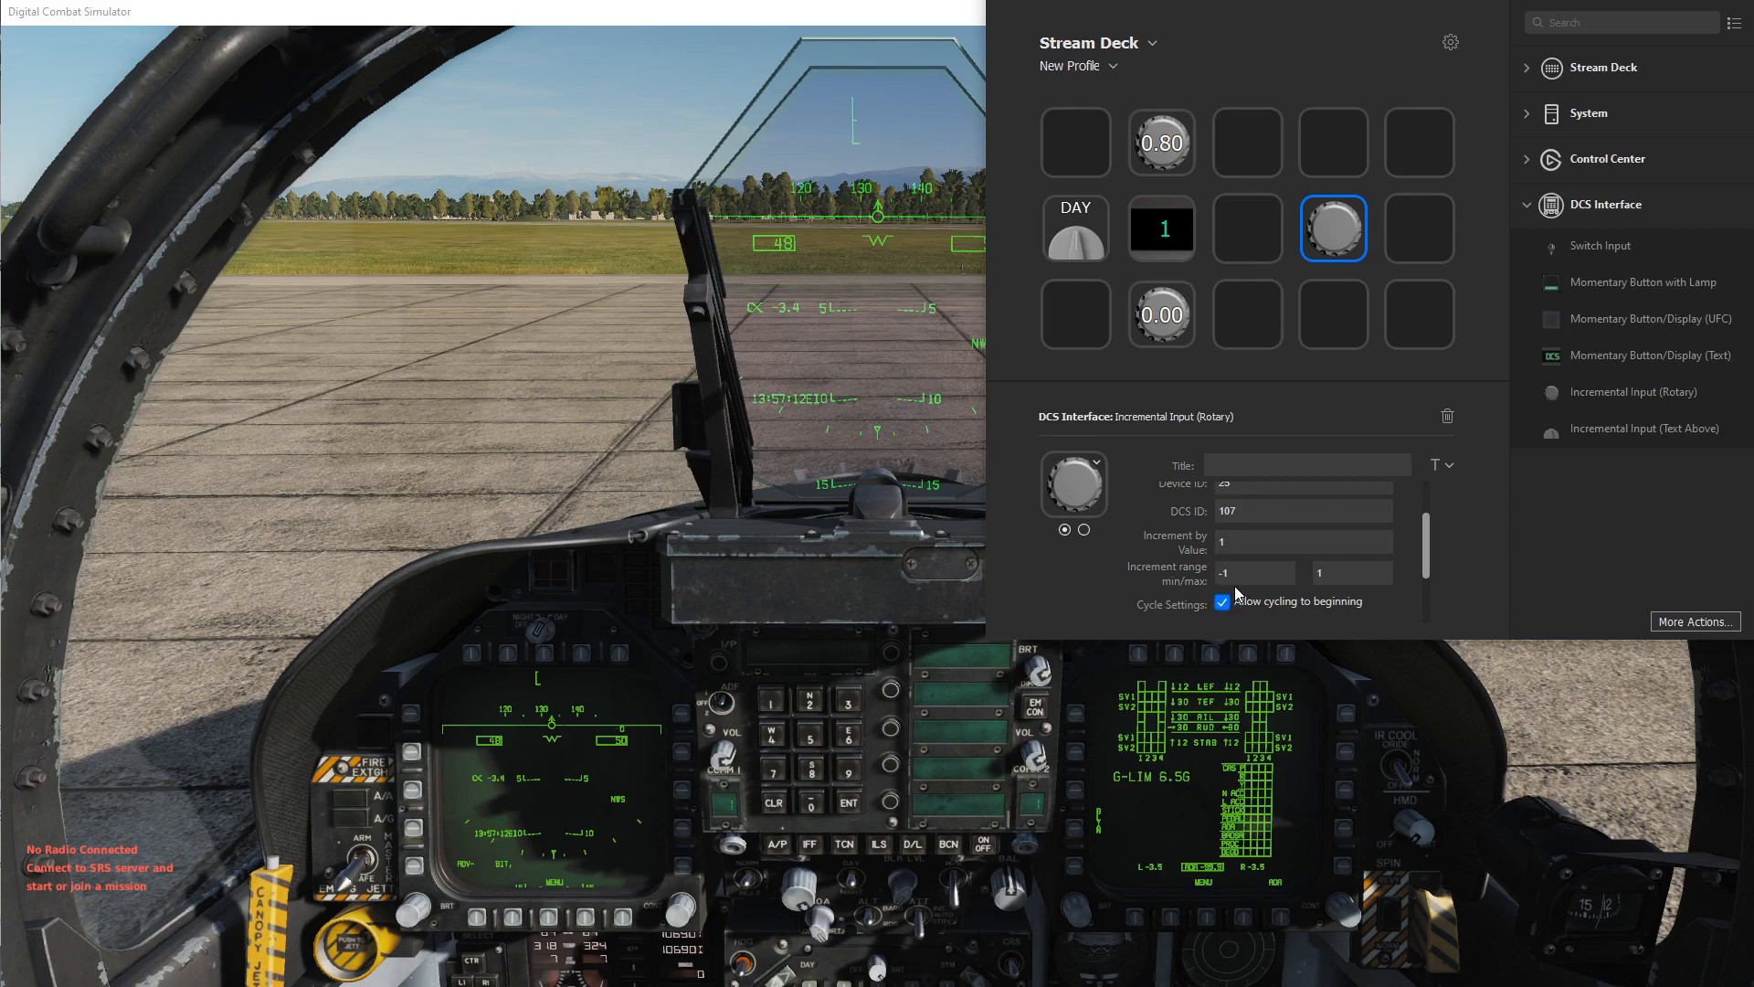